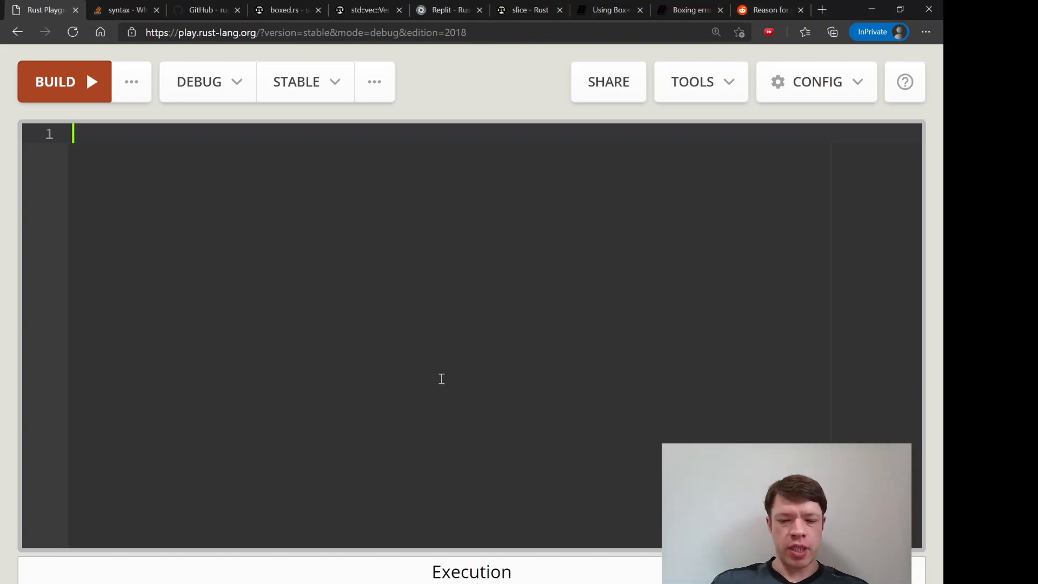
Step: Write notes that dynamic dispatch of a trait object happens at runtime, not at compile time
text(dynamic di)
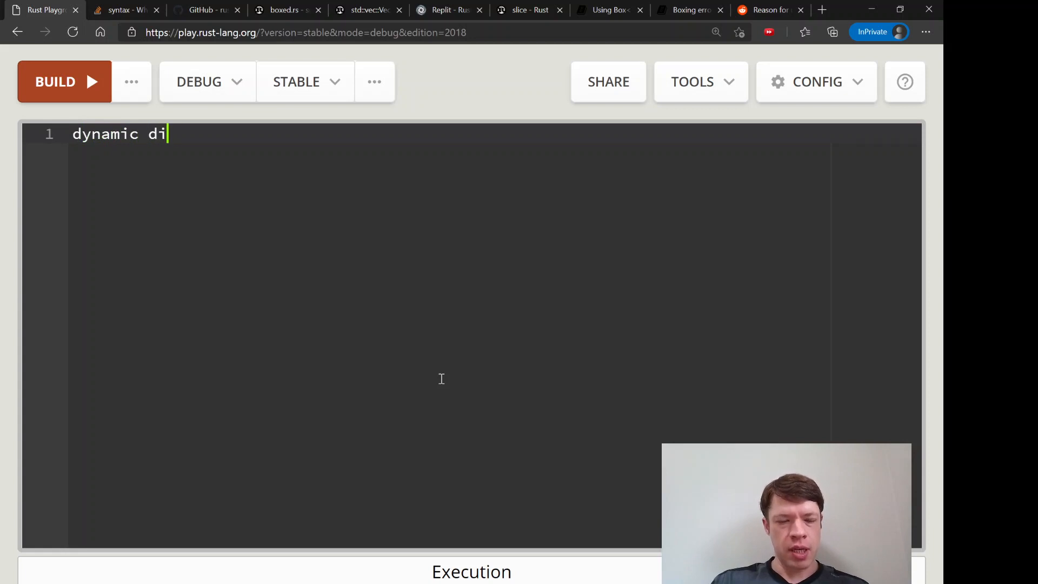
text(spatch)
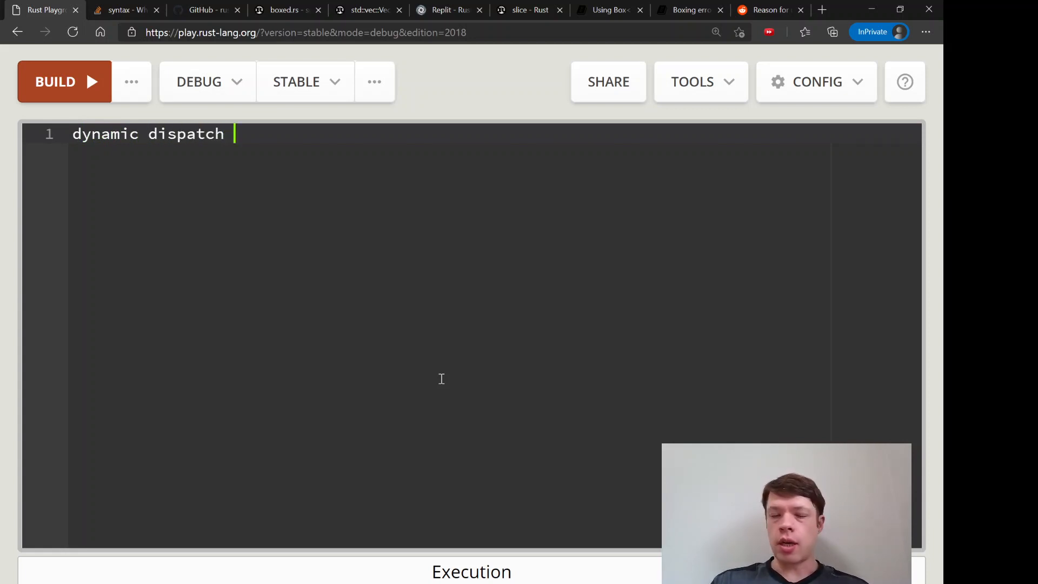
text(of a trait object)
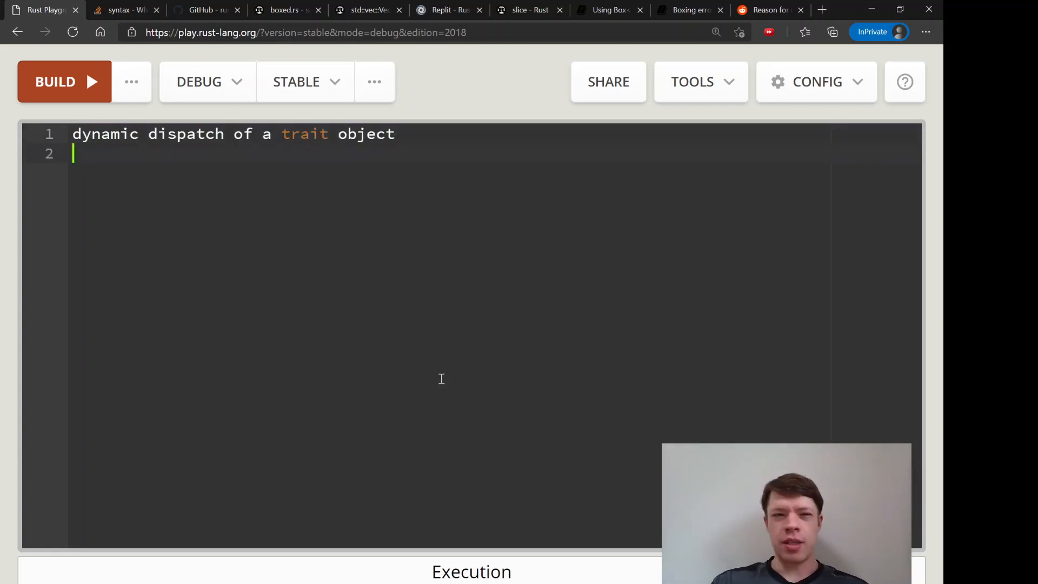
text(dynamic)
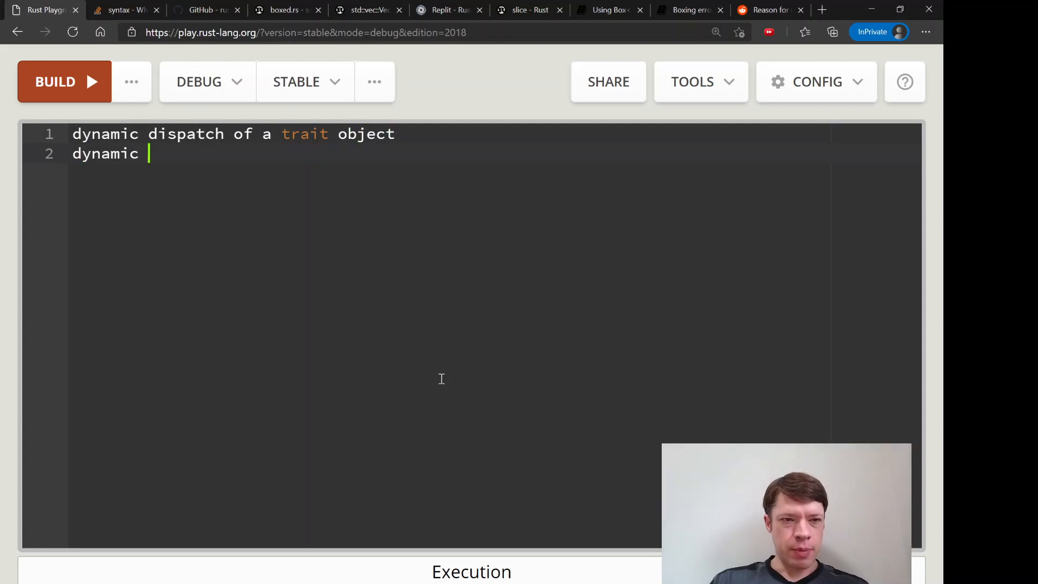
text(dispatch = no)
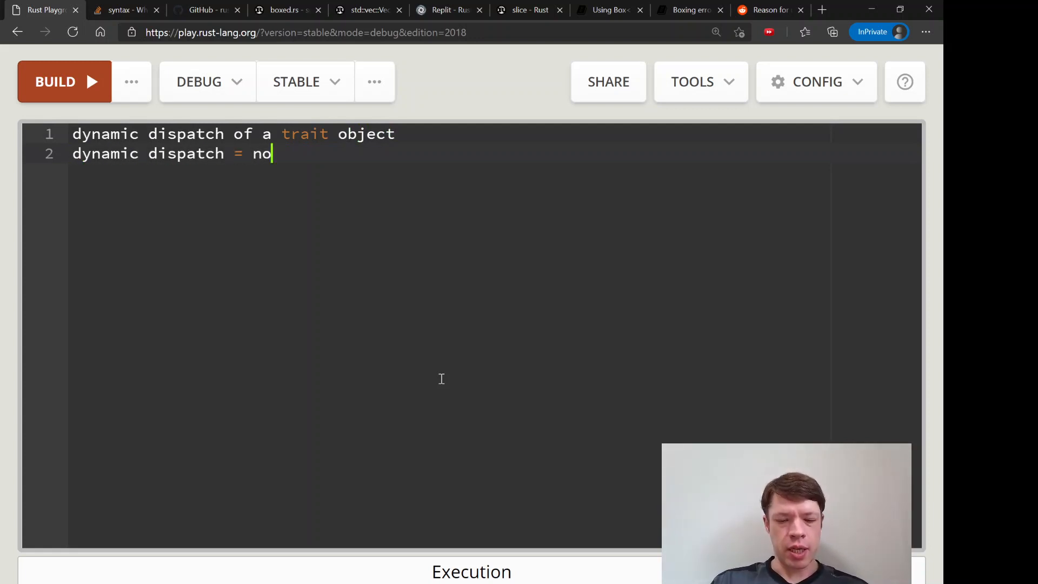
key(Backspace)
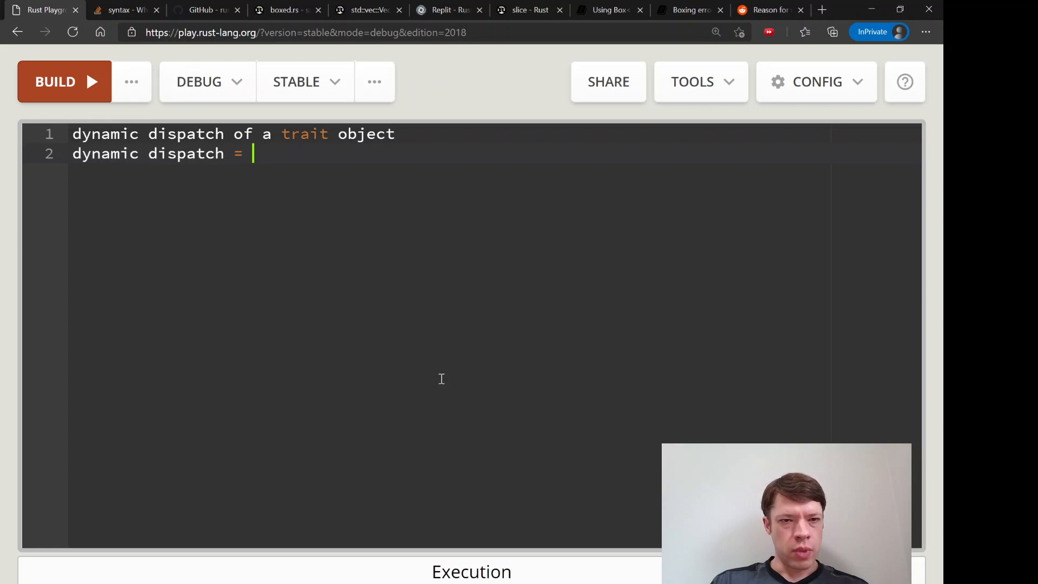
text(happens at ru)
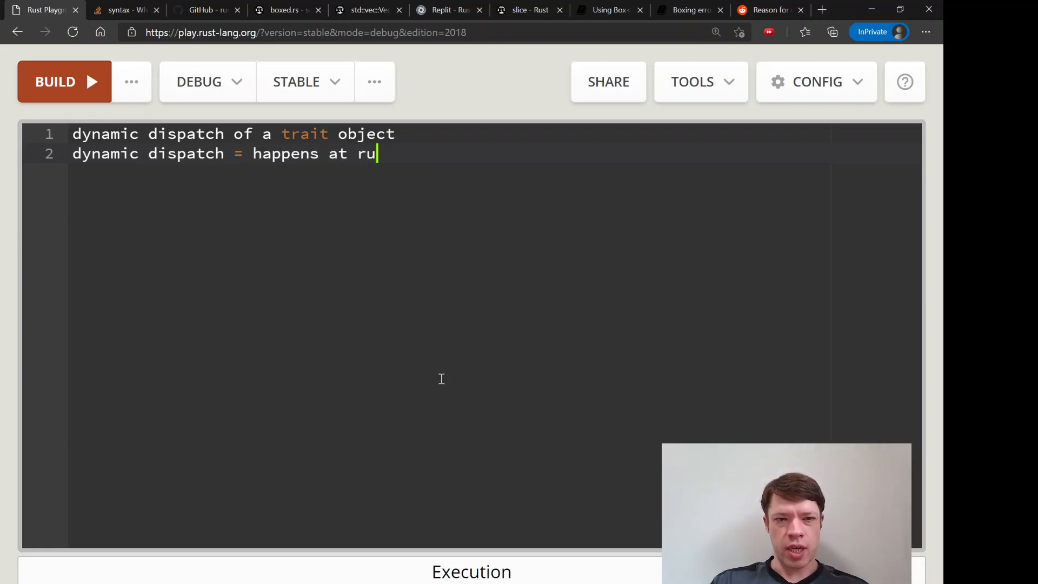
text(ntime ()
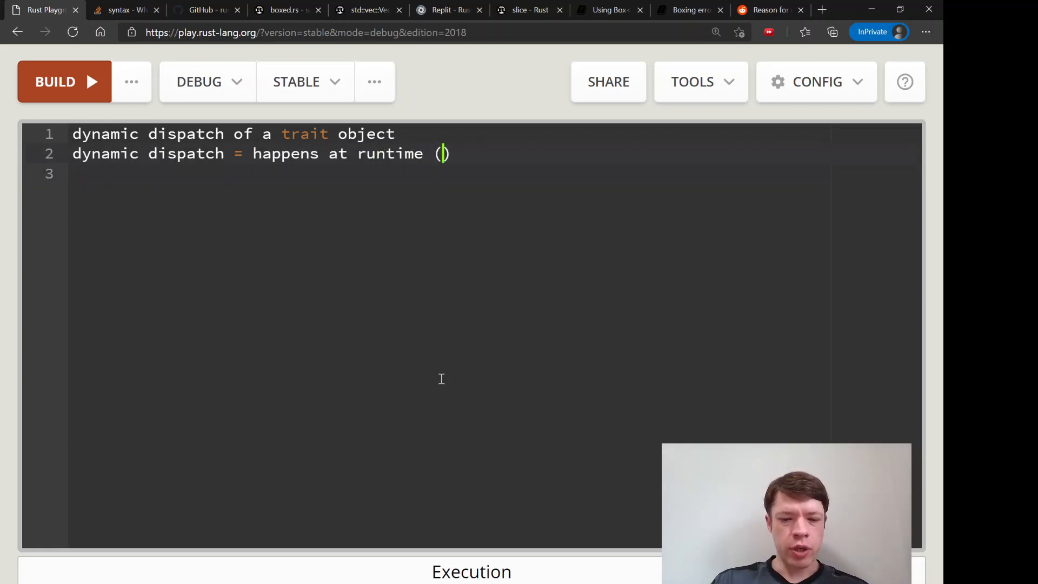
text(not at complit)
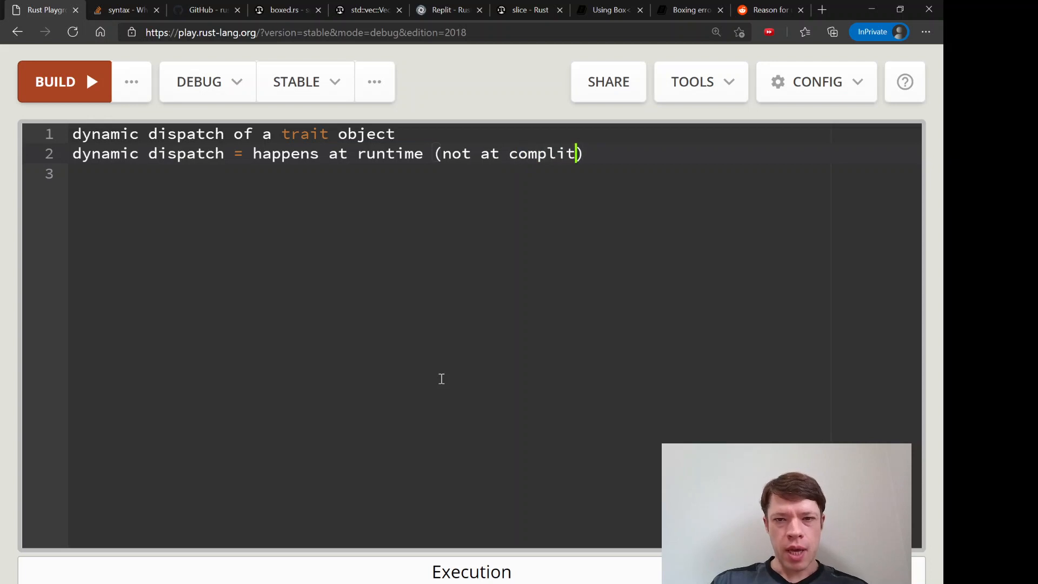
text(e time))
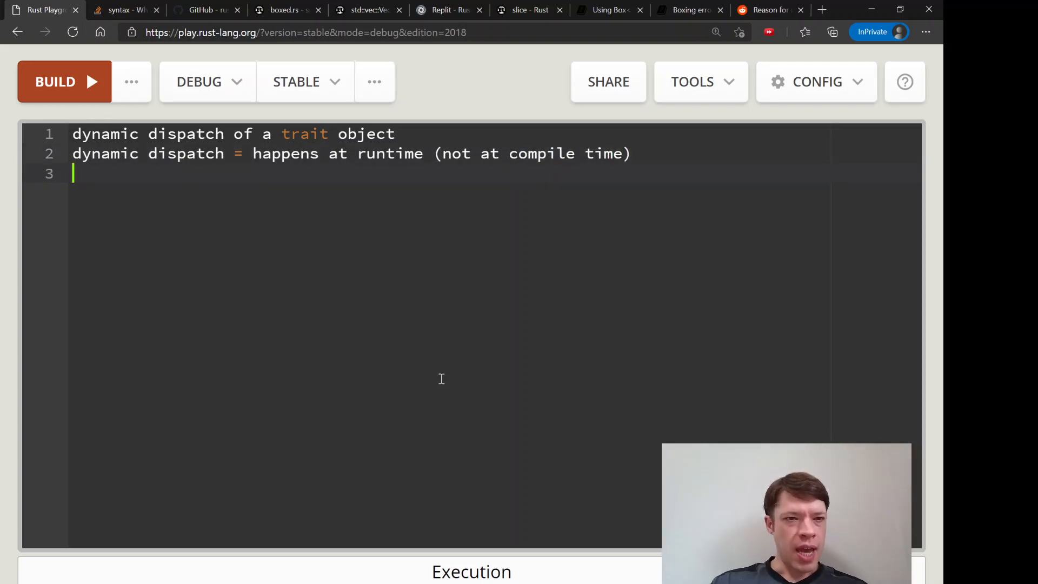
Step: Add the lines "trait object = points to a trait" and "impl trait"
text(trait ob)
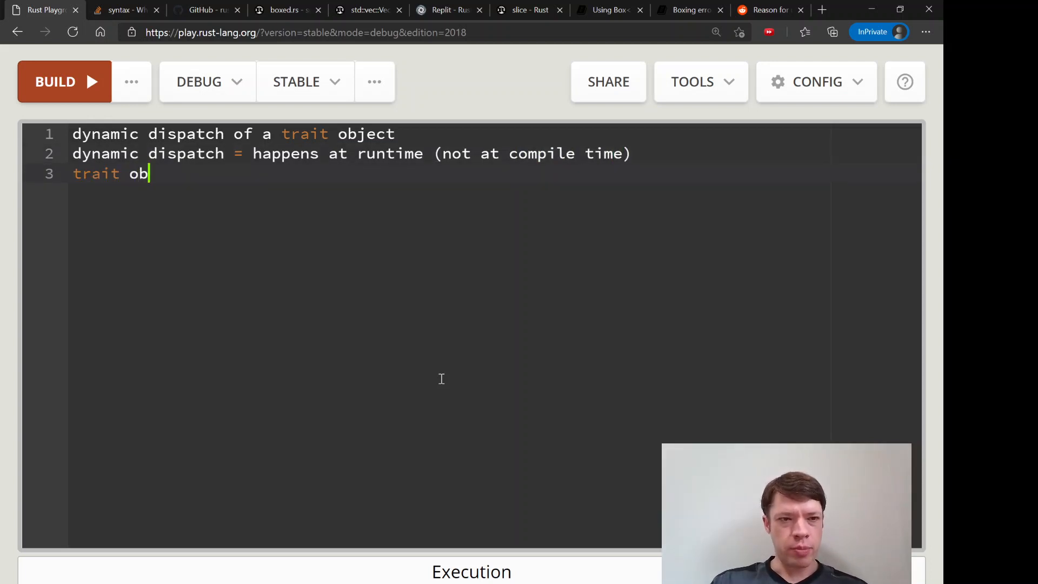
text(ject = p)
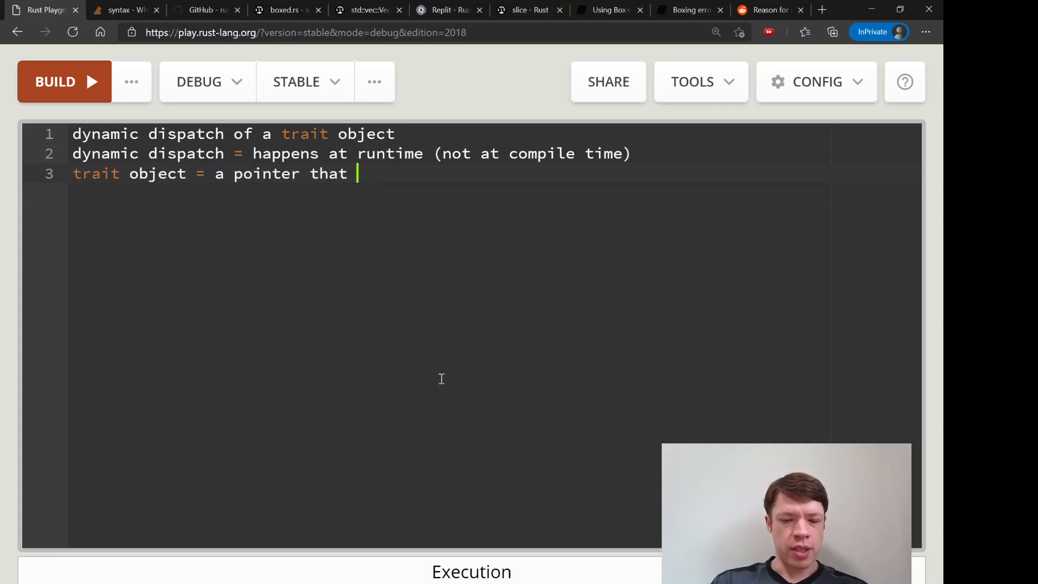
text(points to a trait)
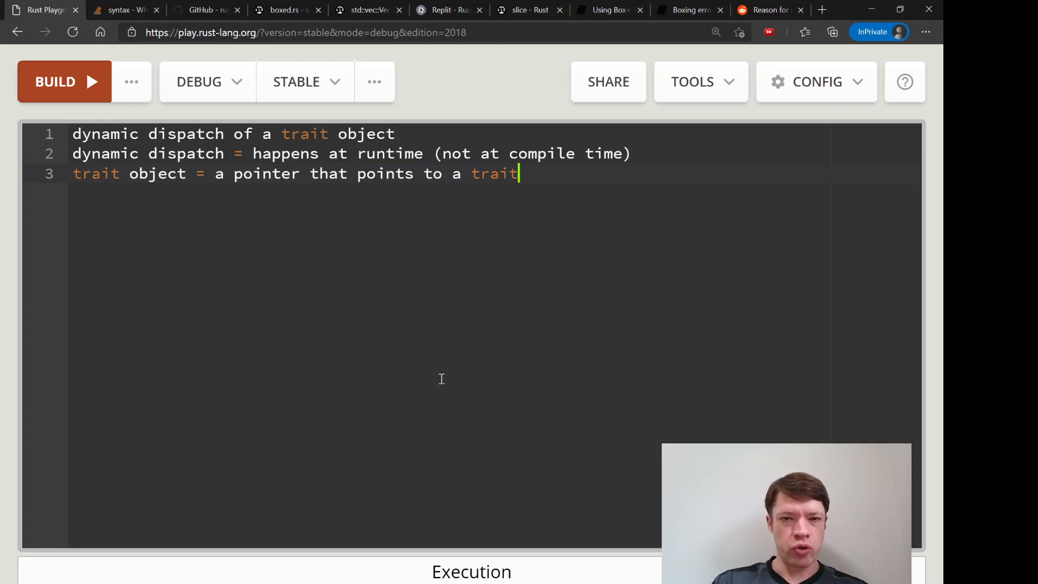
text(impl)
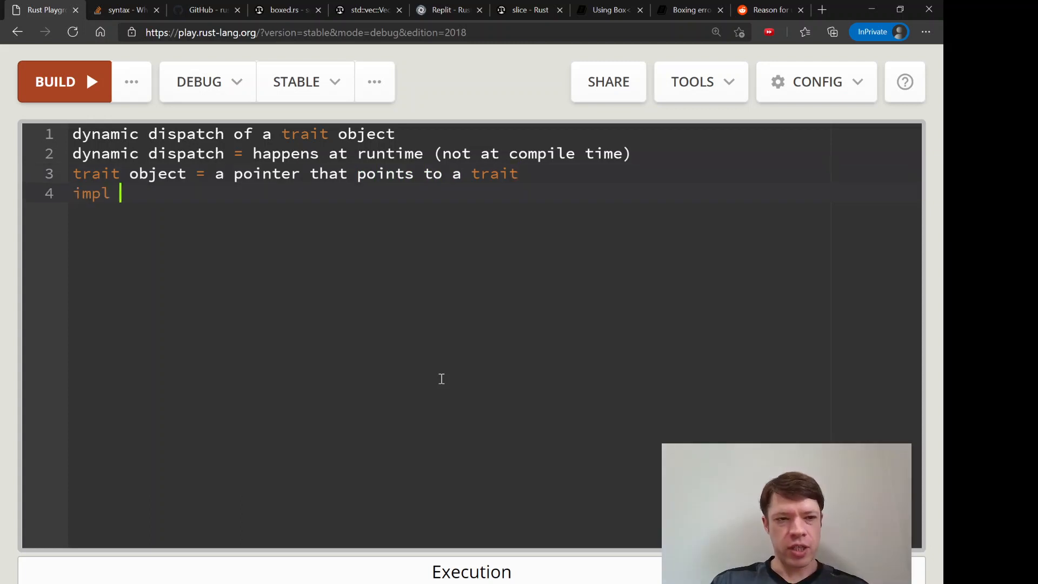
text(trait)
text(fn main() {)
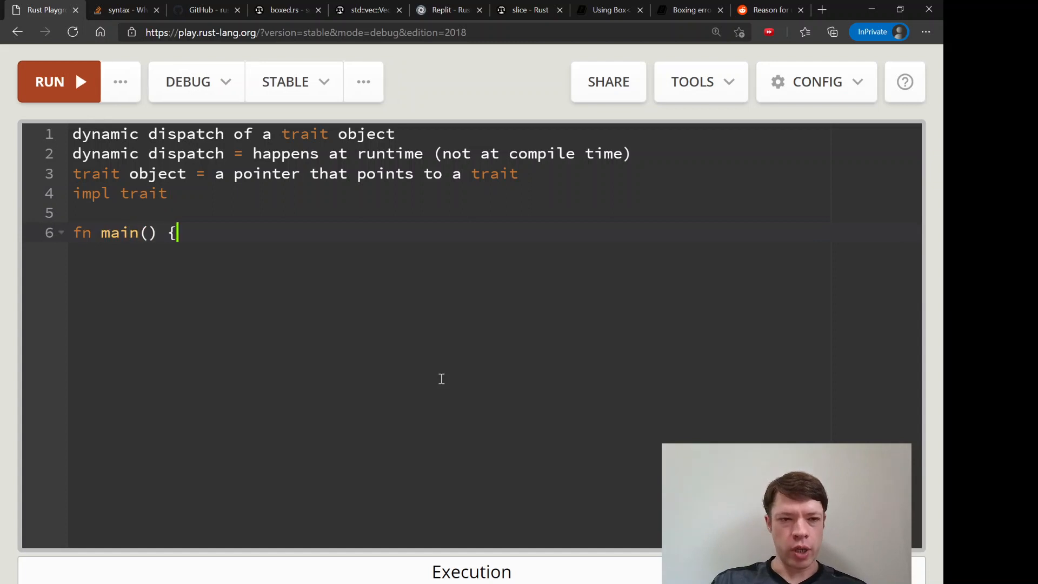
Step: Comment out the four note lines and start a line reading "dyn" above main
key(Enter)
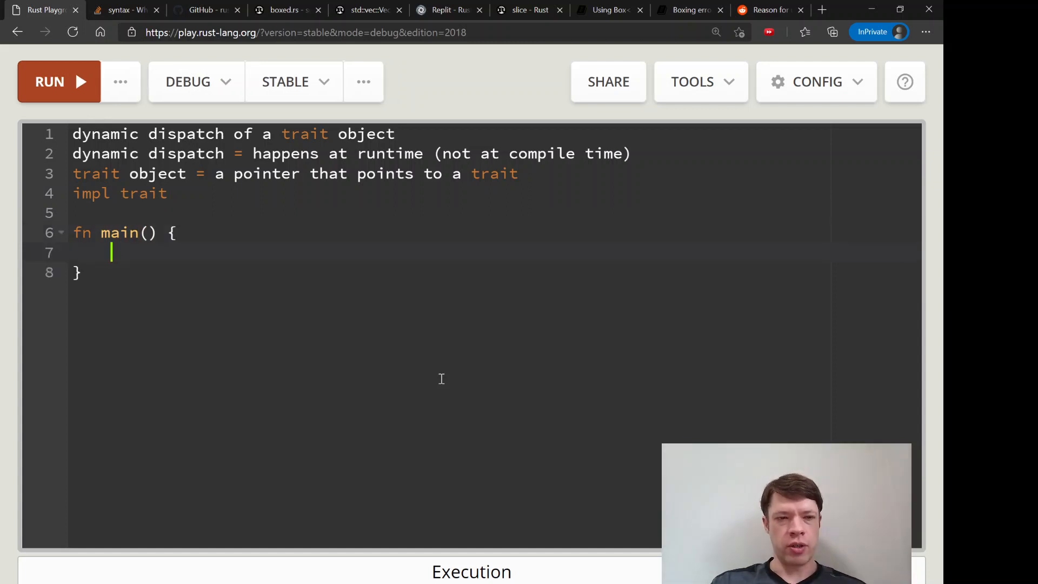
text(impl Displ)
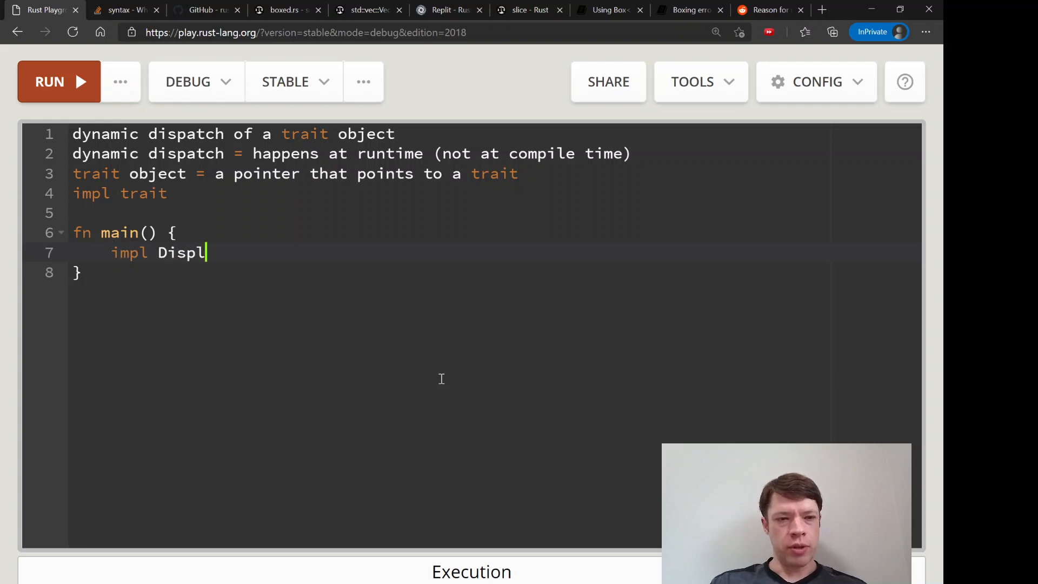
text(ay)
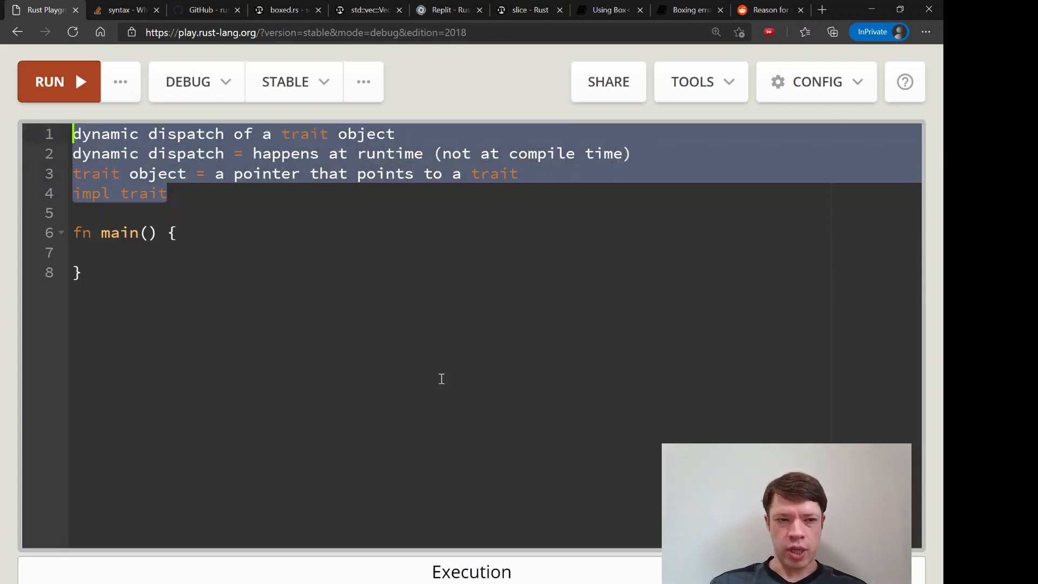
key(Ctrl+/)
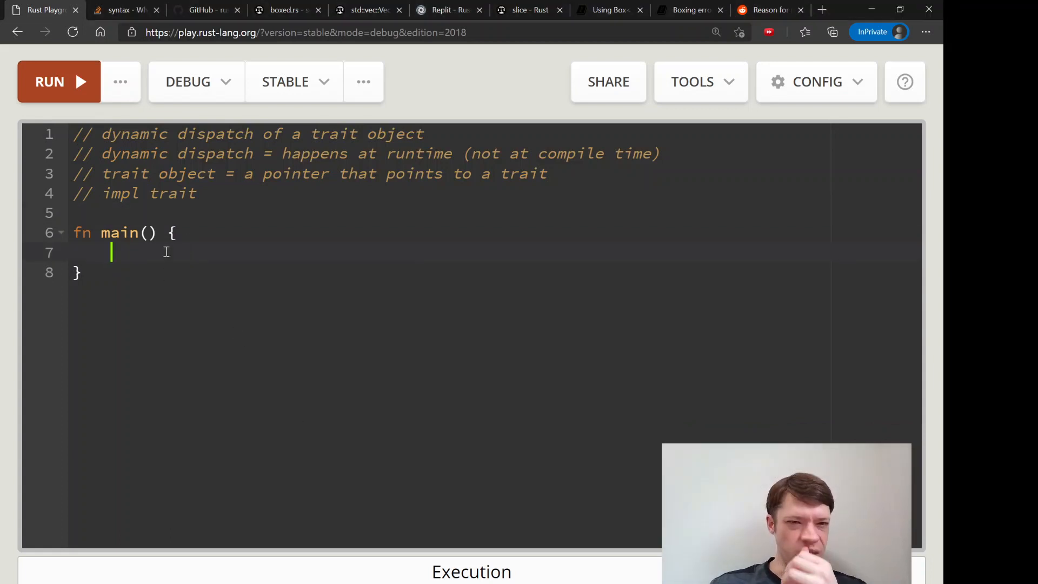
text(dyn)
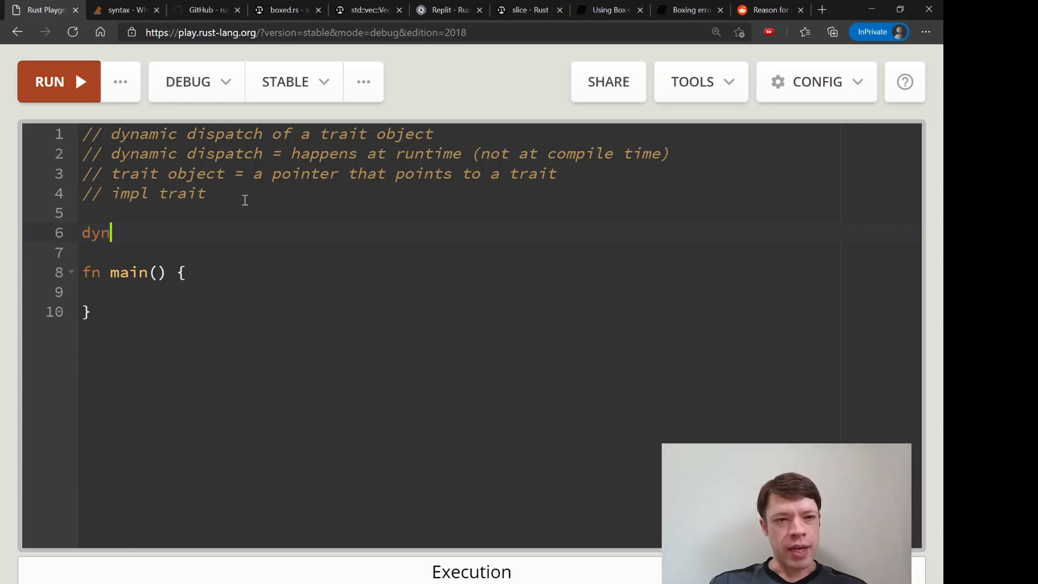
Step: Rewrite the line above main as Box<dyn Display>
key(Backspace)
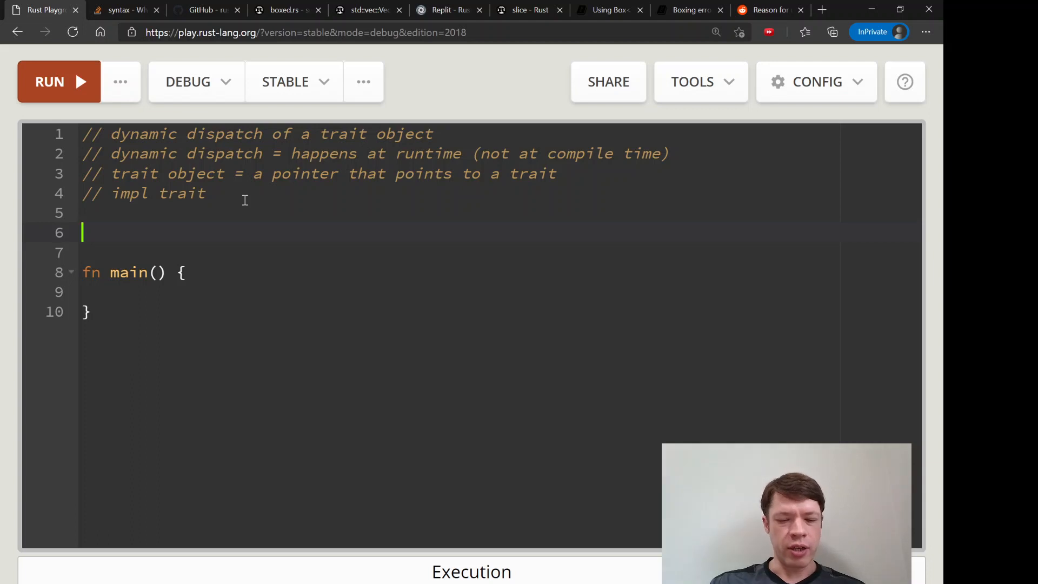
text(Display)
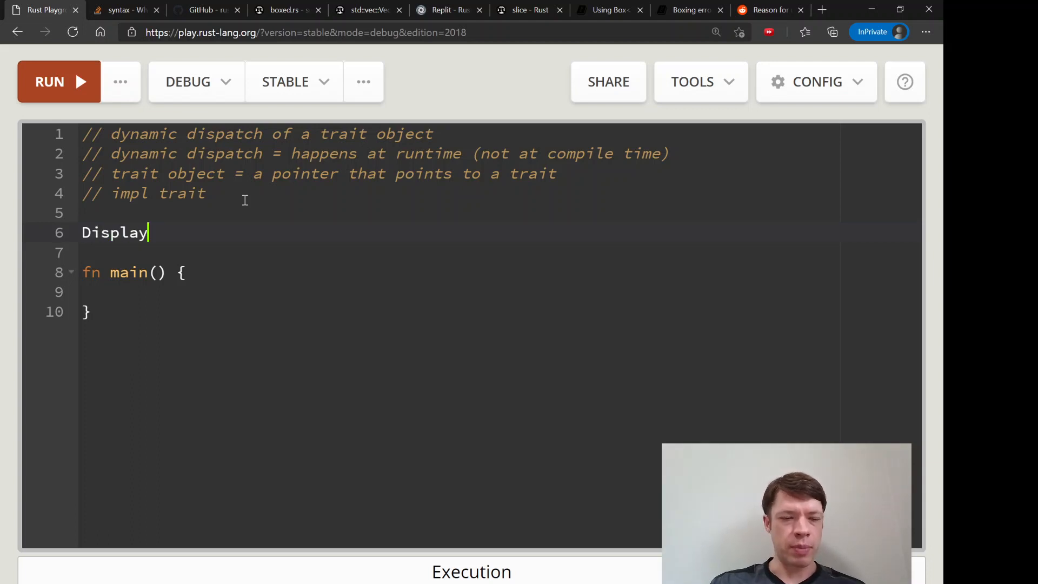
text(dyn)
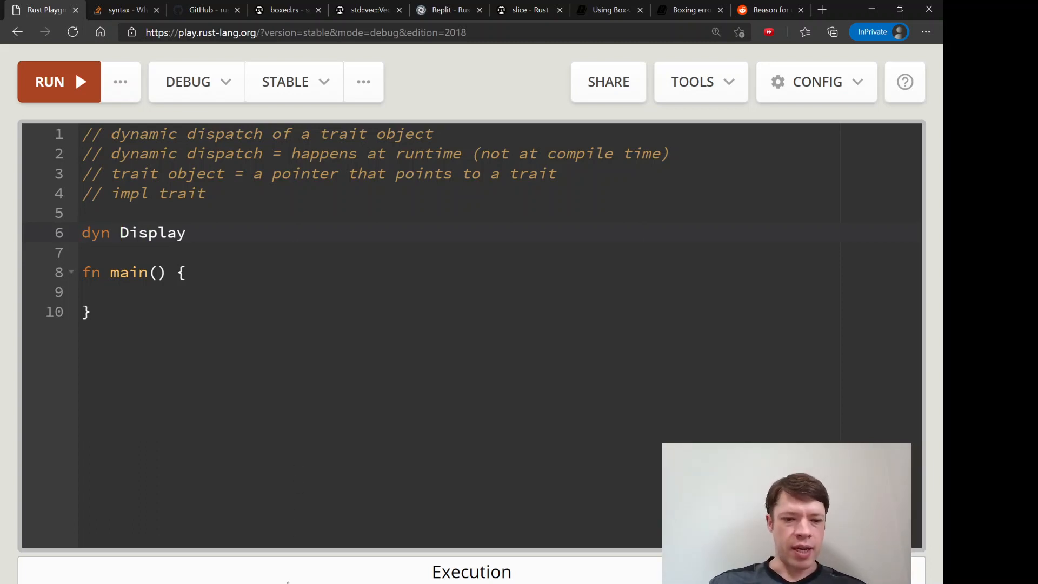
text(Box<)
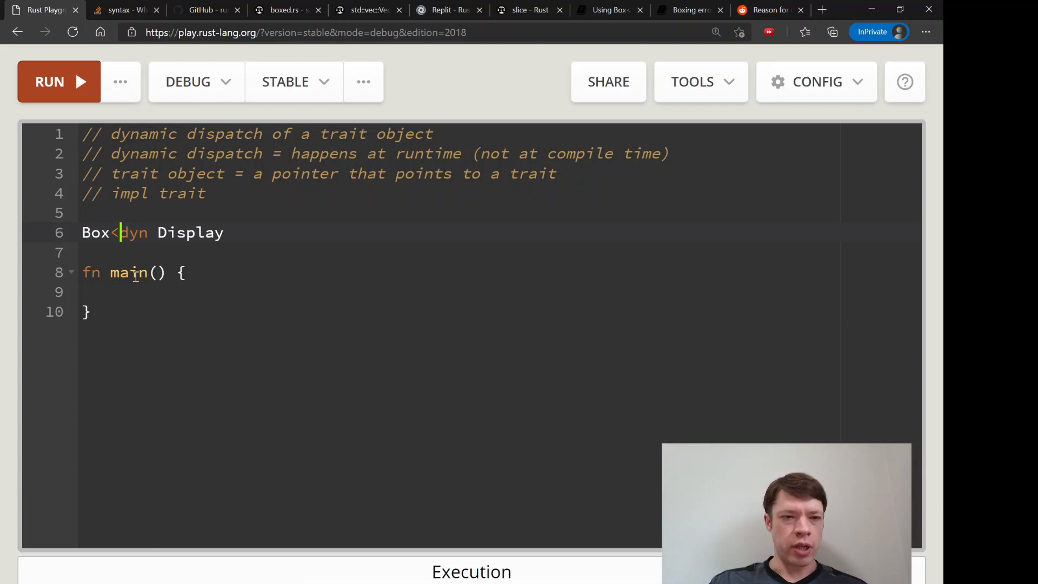
text(>)
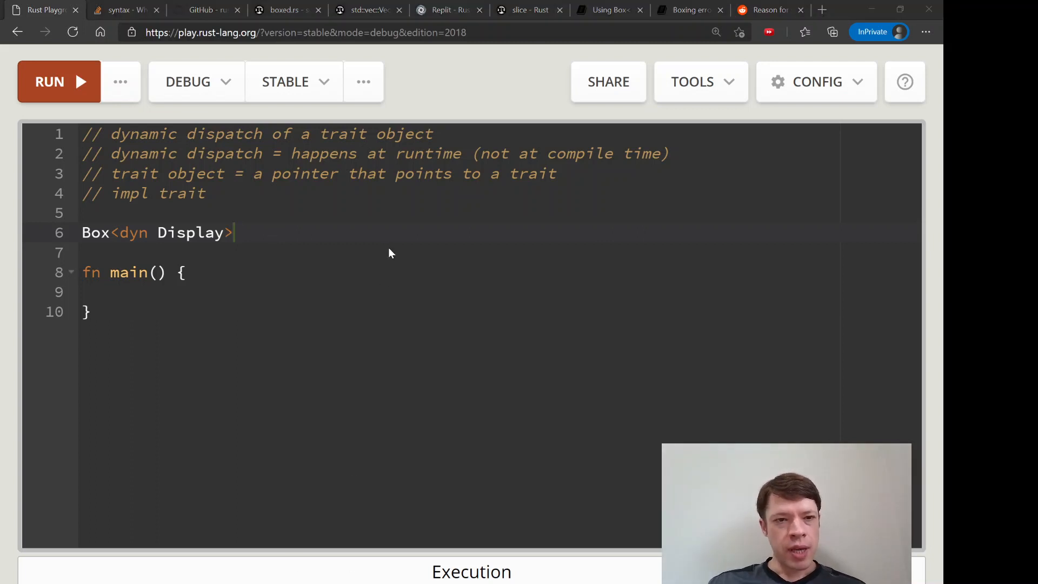
mouse_move(697, 187)
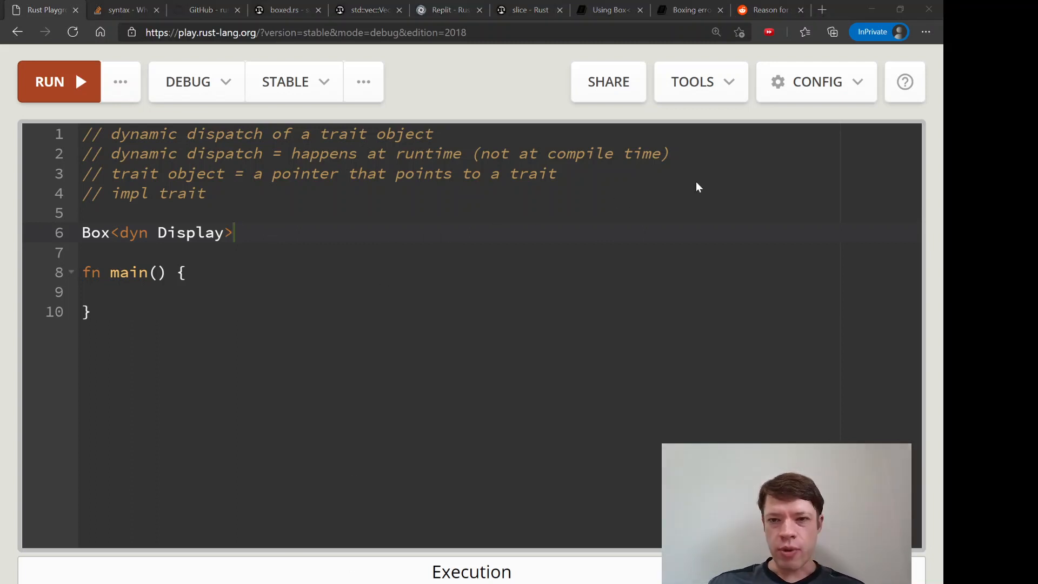
mouse_move(399, 462)
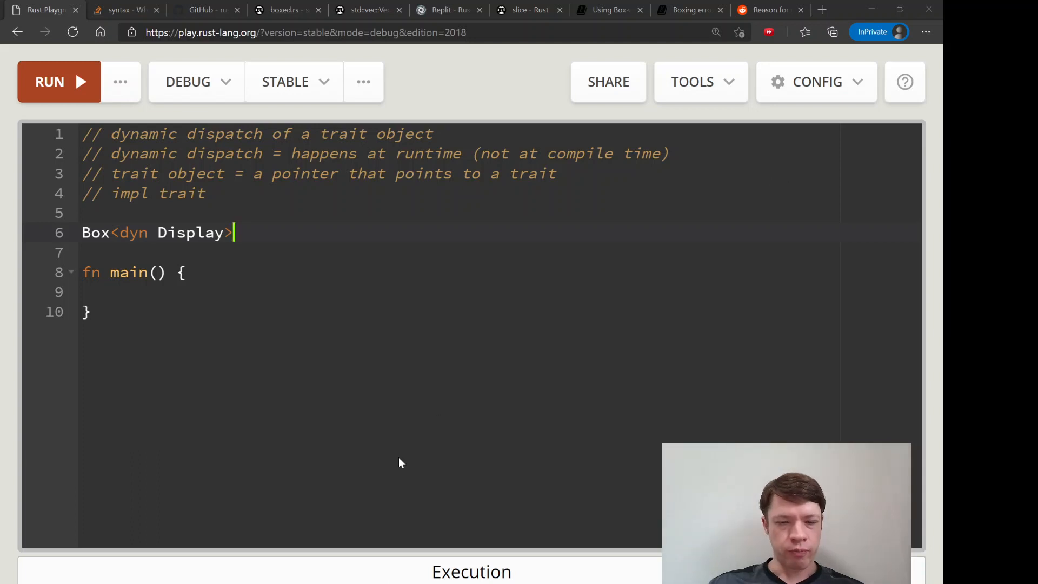
Step: Paste in the size_of example with JustATrait and read through its enums and structs
key(ctrl+a)
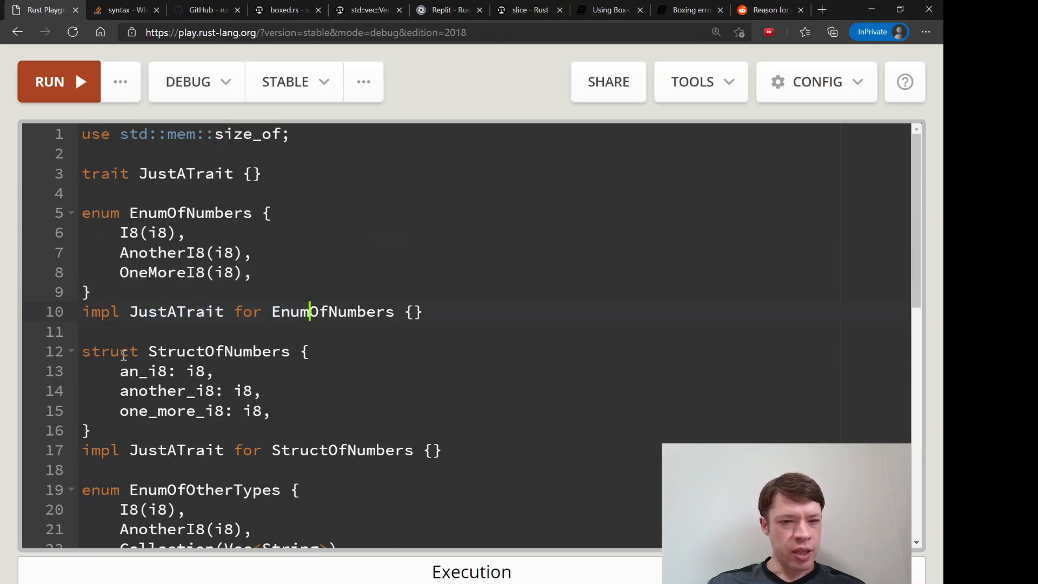
scroll(down, 3)
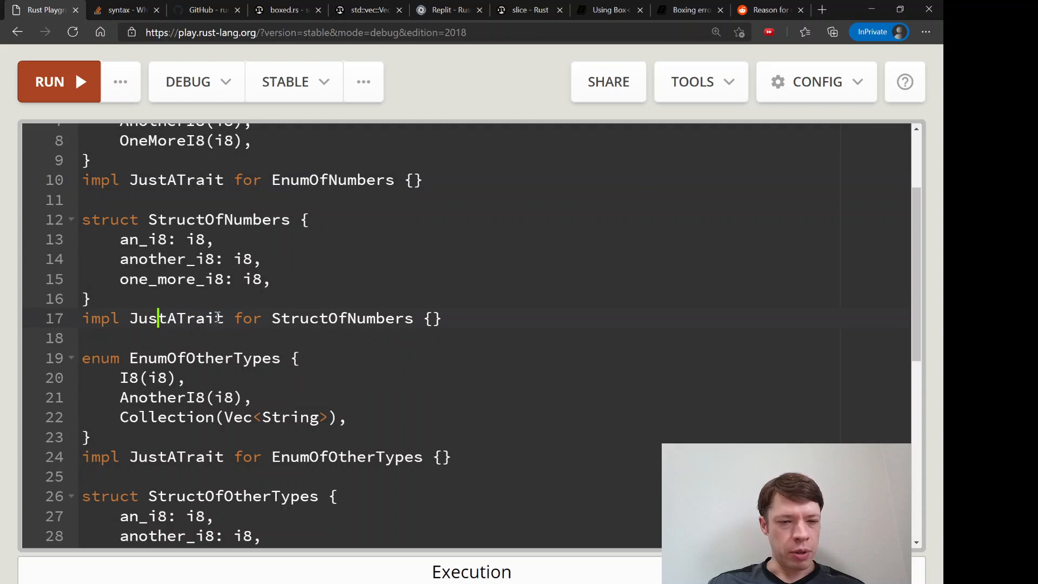
scroll(down, 3)
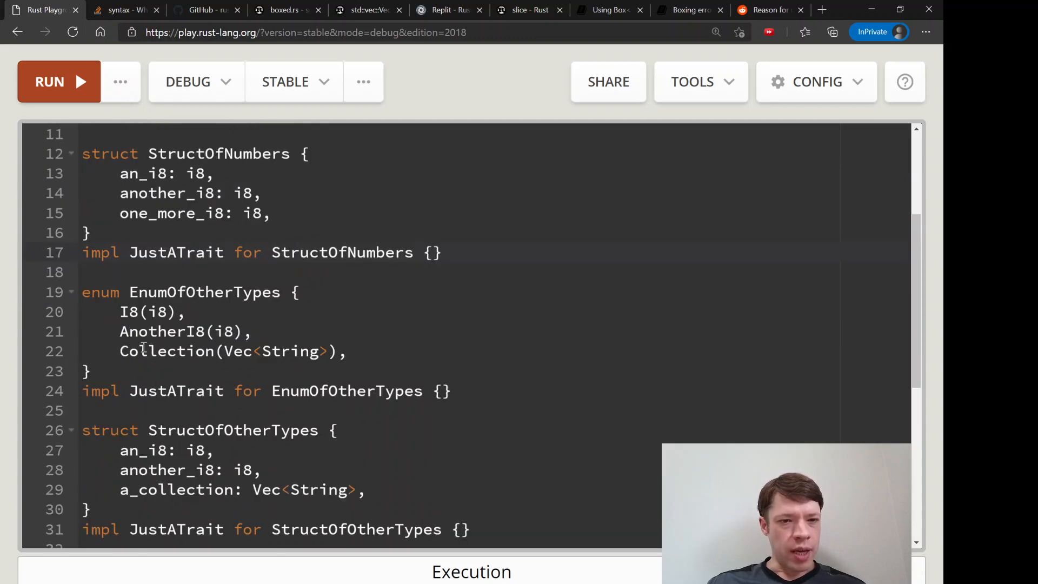
scroll(down, 3)
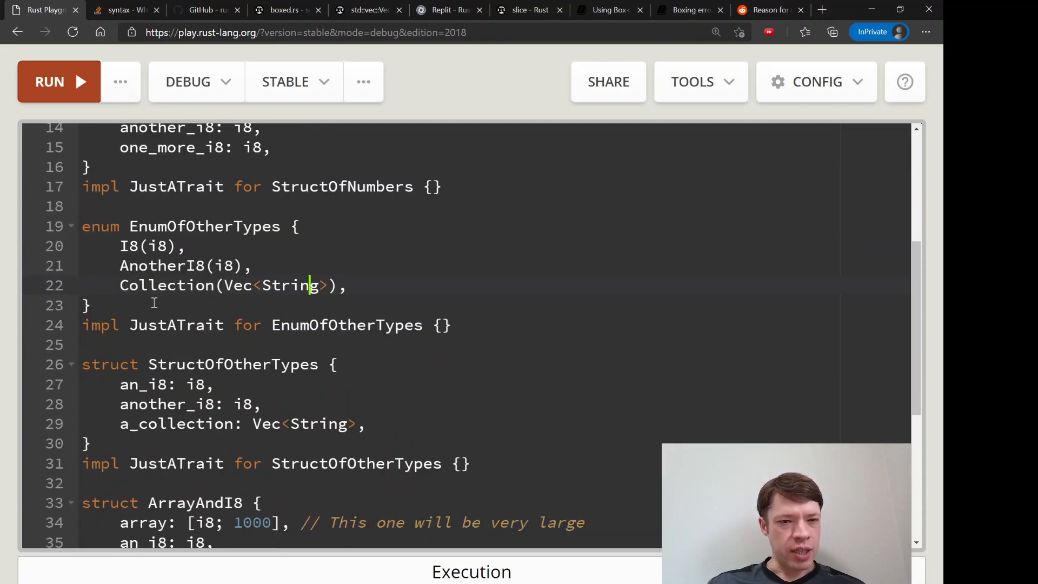
scroll(down, 3)
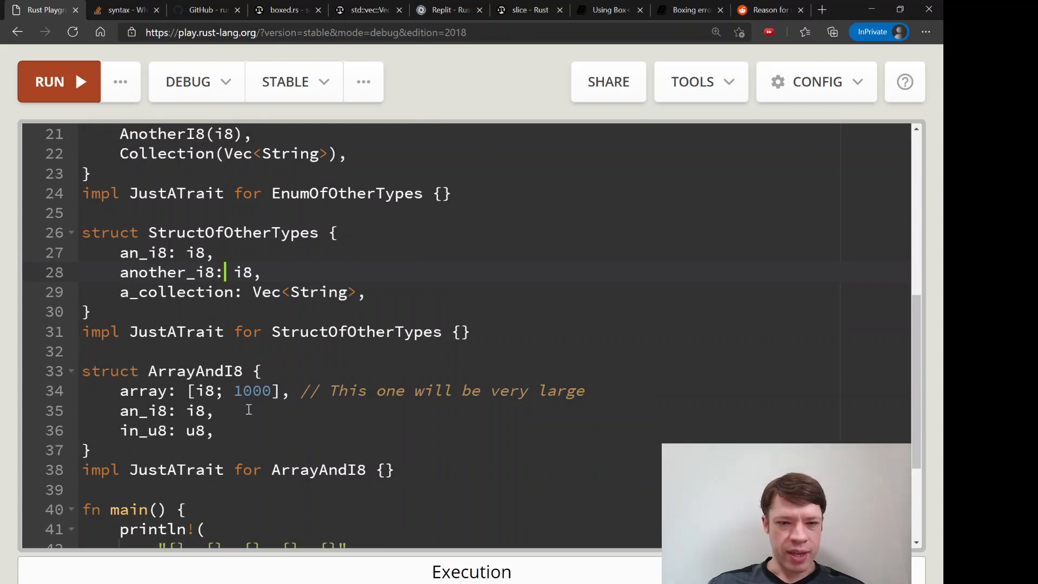
click(150, 371)
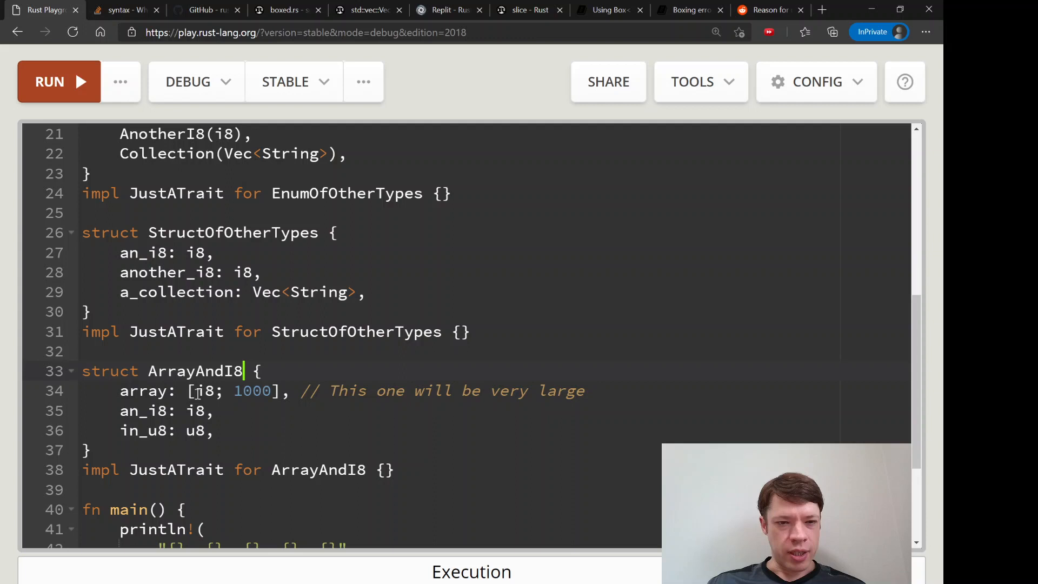
click(272, 390)
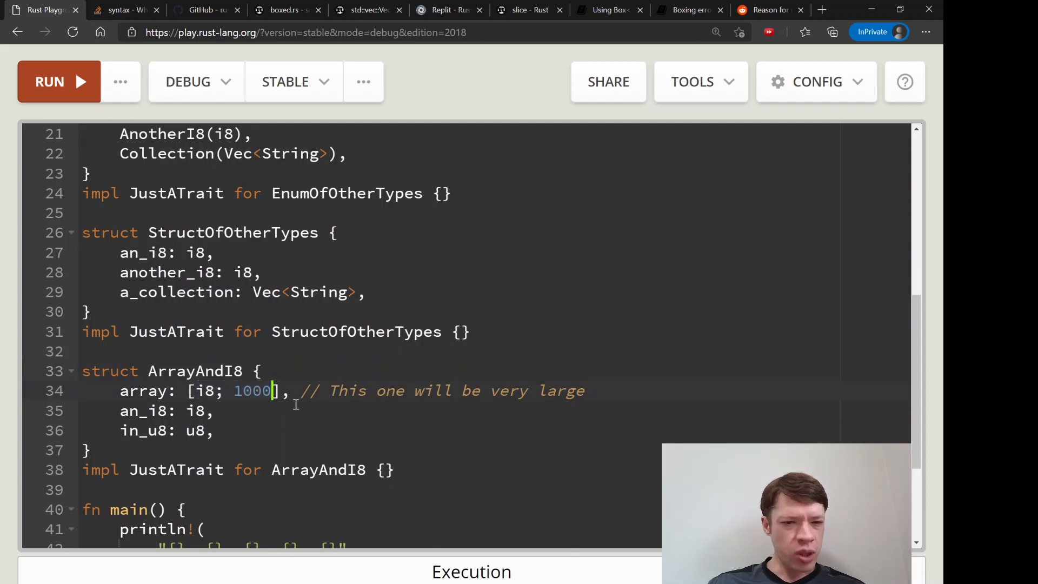
Step: Run the size_of example and get its output with compiler warnings
scroll(down, 3)
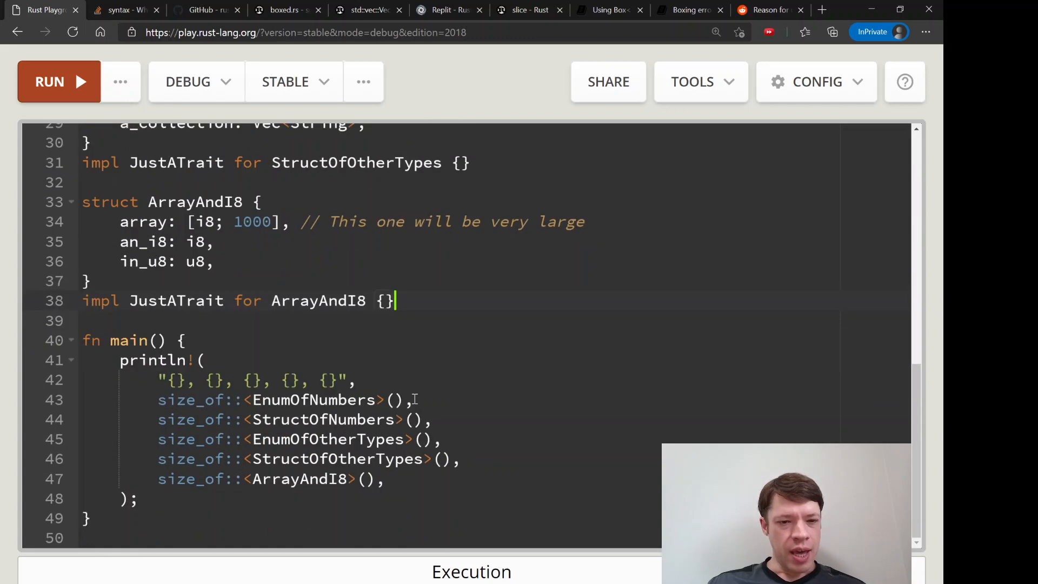
scroll(up, 3)
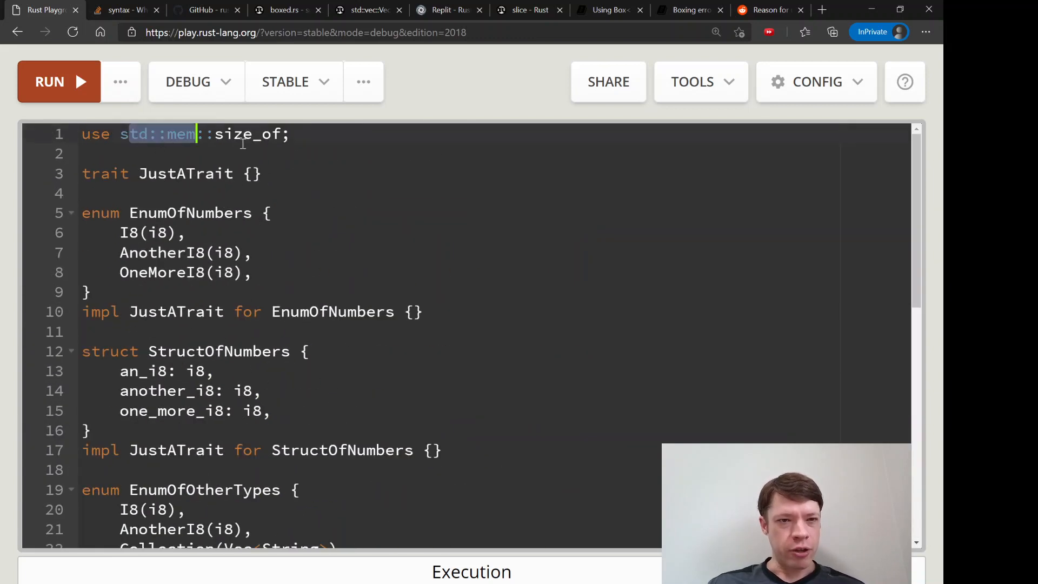
scroll(down, 3)
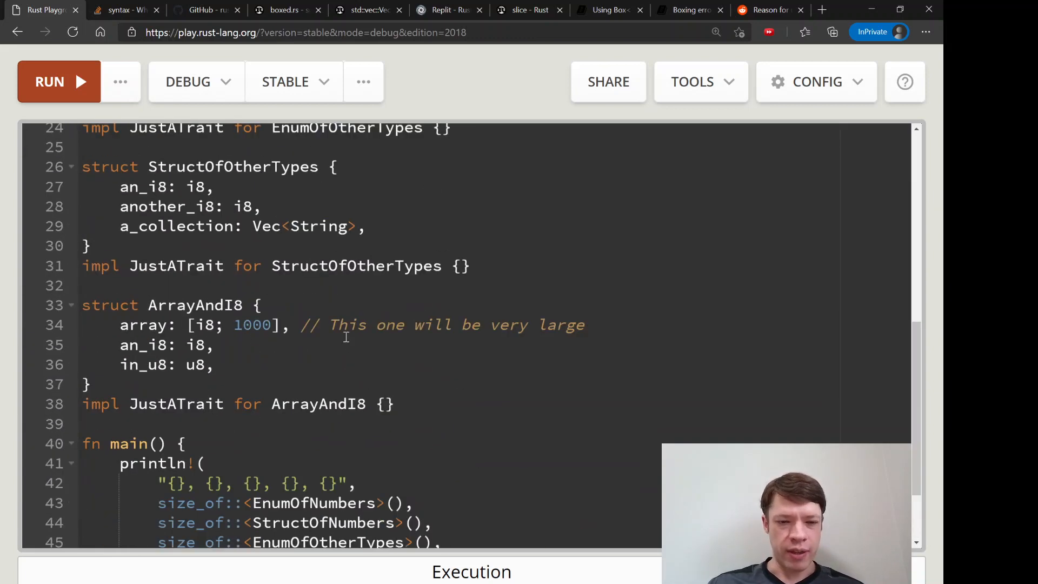
click(59, 81)
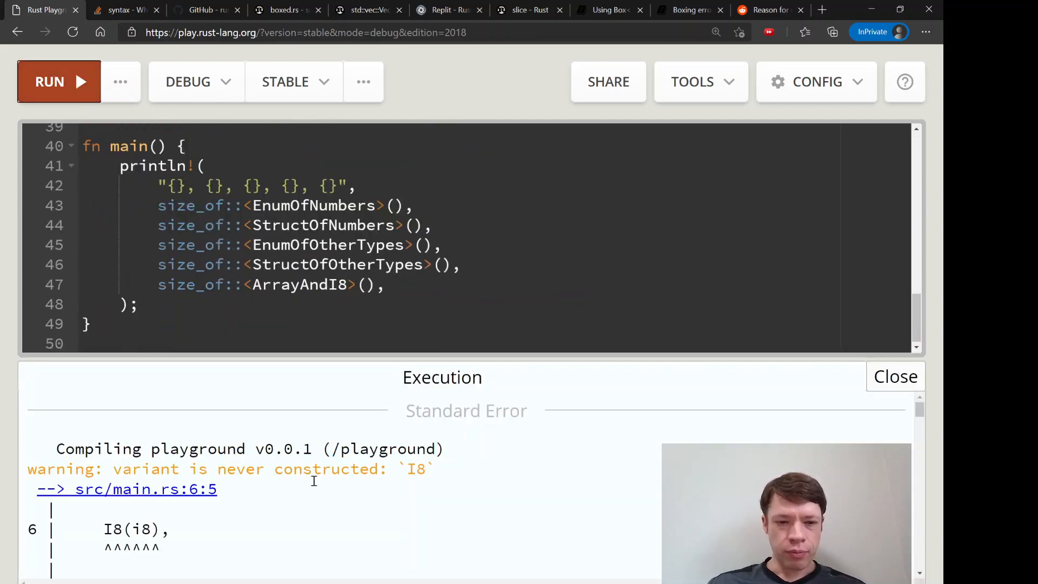
scroll(down, 3)
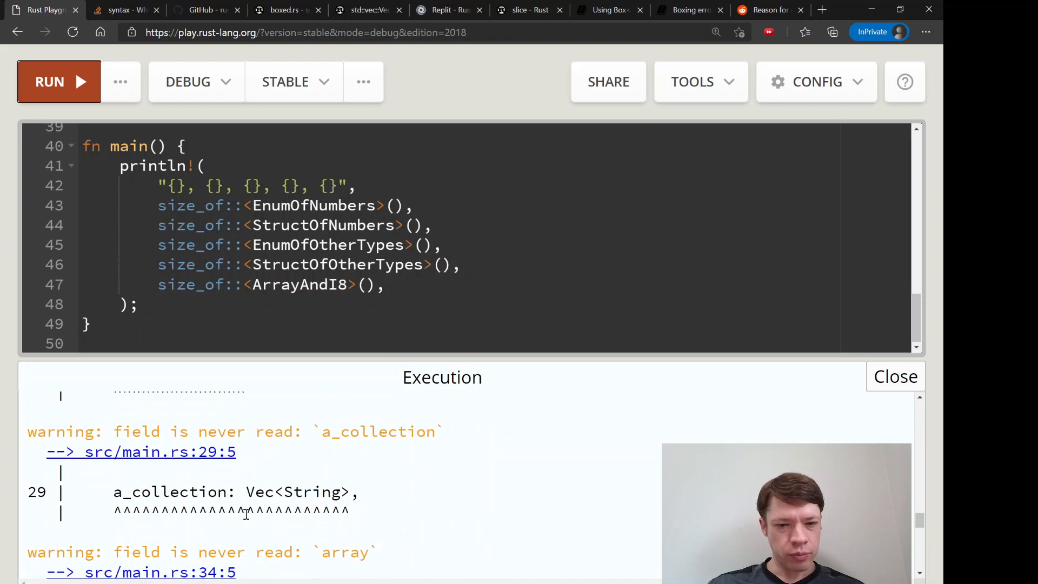
scroll(down, 3)
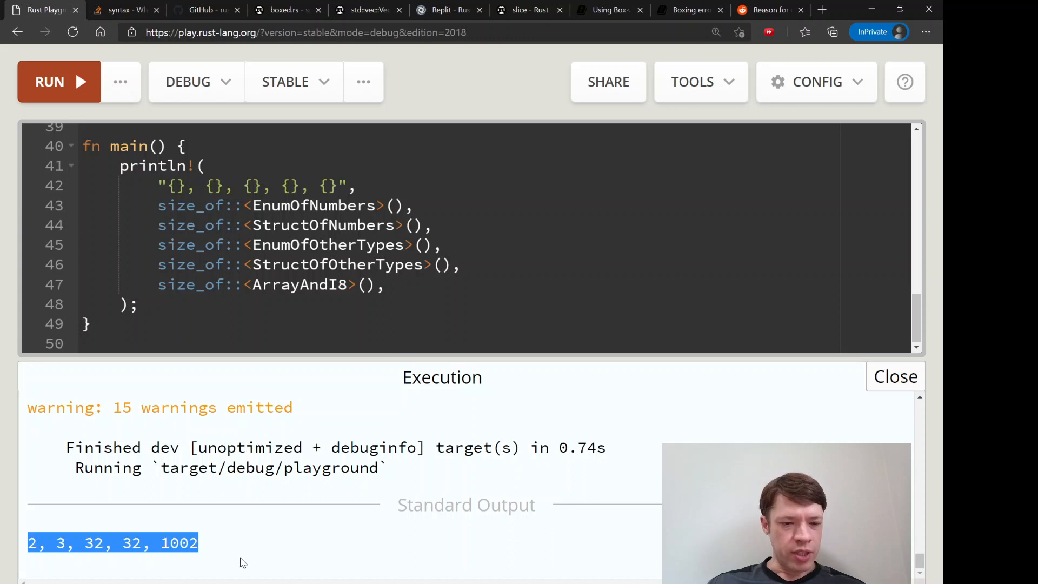
click(282, 303)
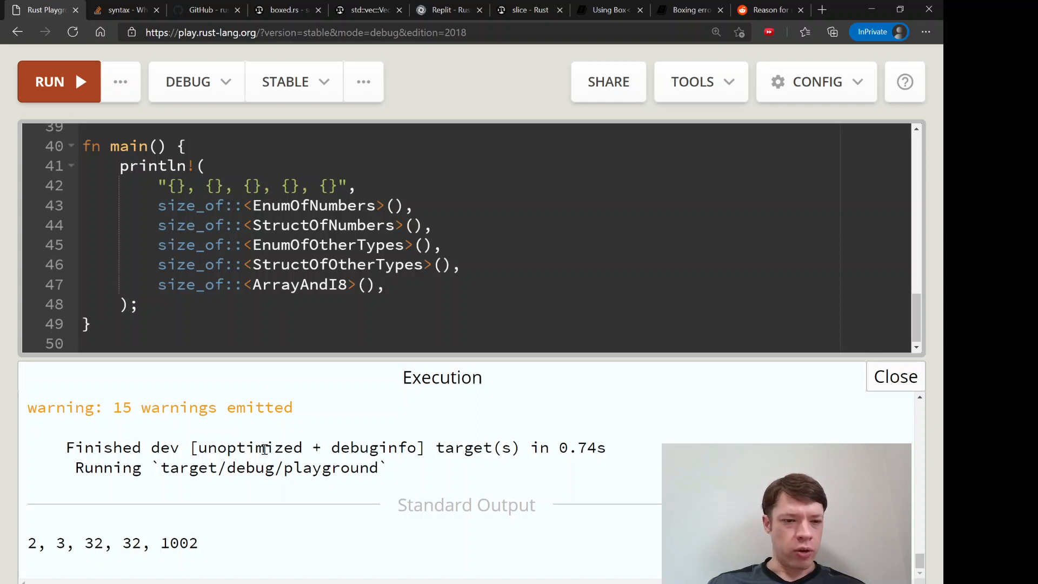
mouse_move(222, 388)
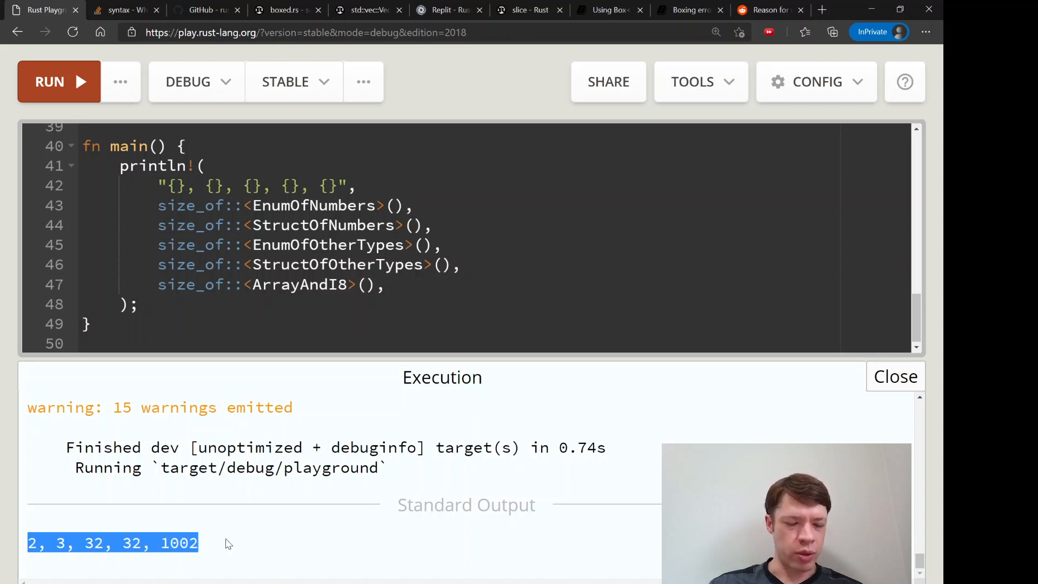
click(137, 304)
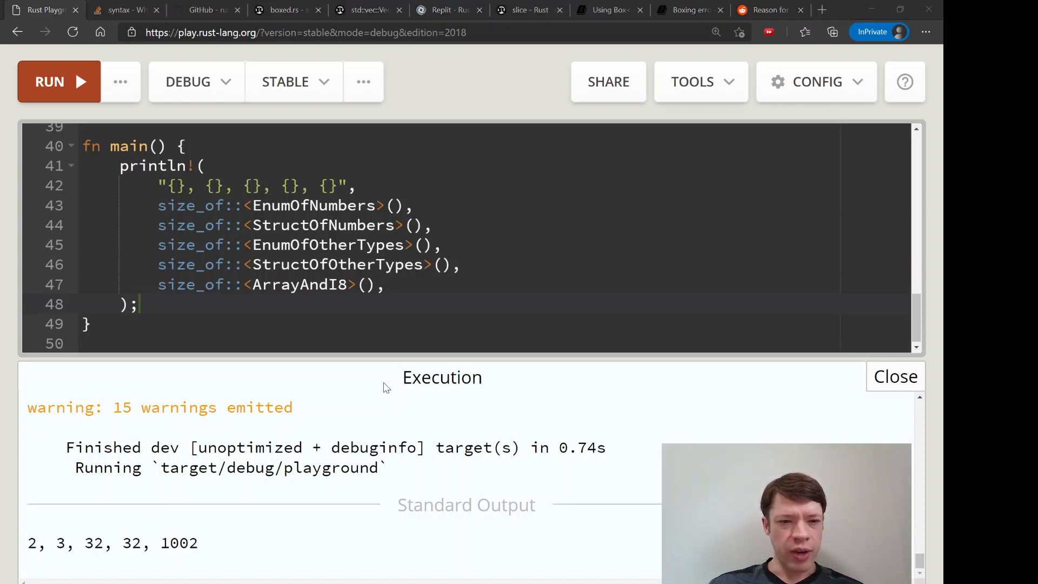
mouse_move(290, 417)
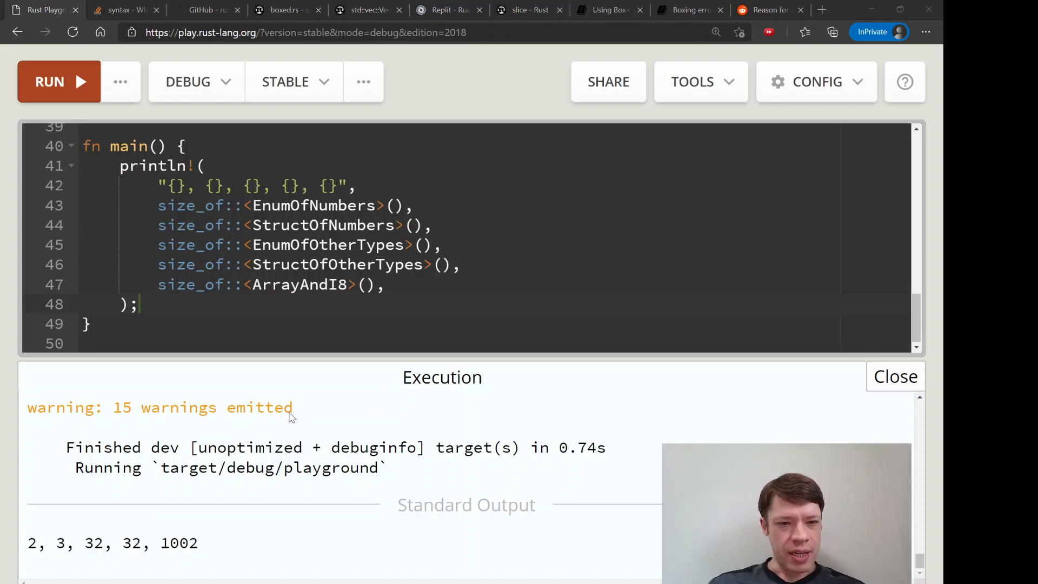
mouse_move(827, 290)
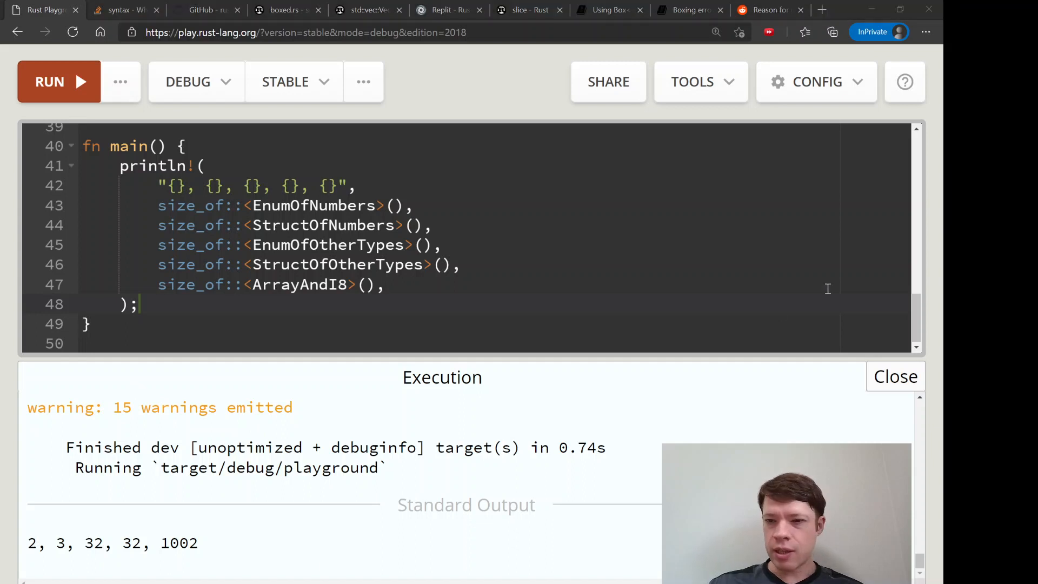
scroll(up, 3)
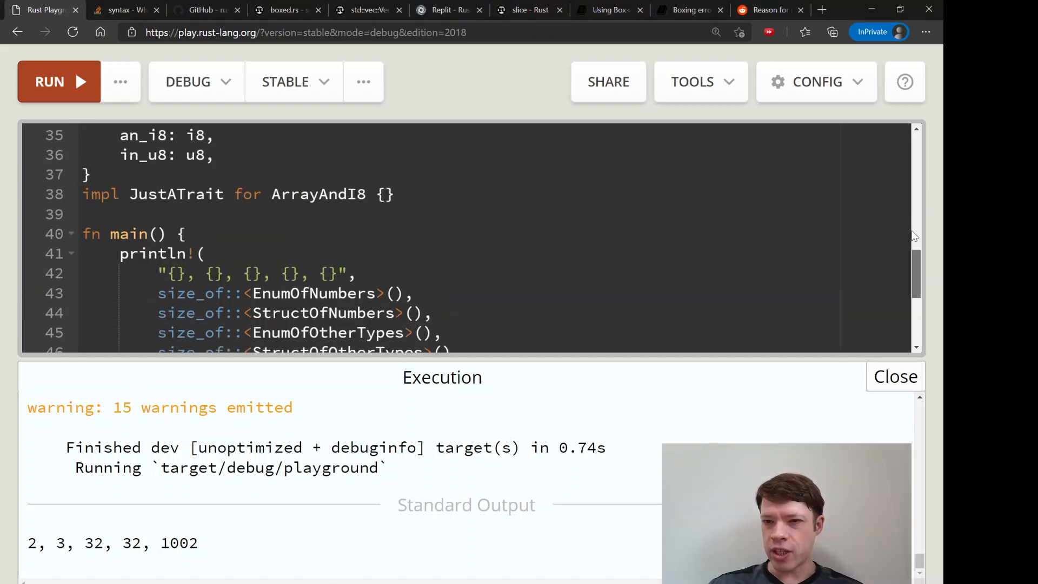
scroll(up, 3)
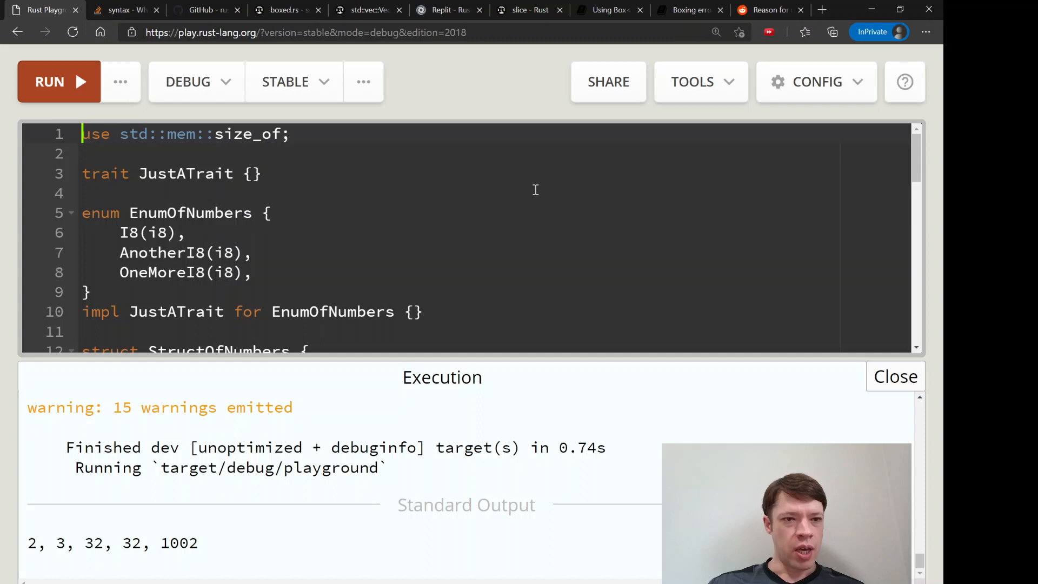
Step: Declare fn returns_a_trait() -> JustATrait above the trait definition
key(enter)
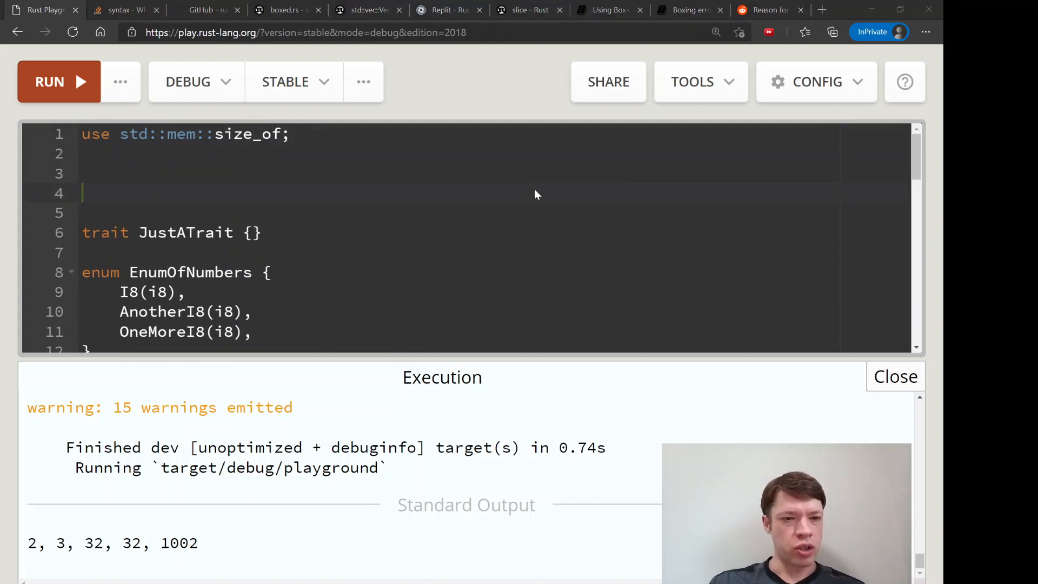
text(fn return)
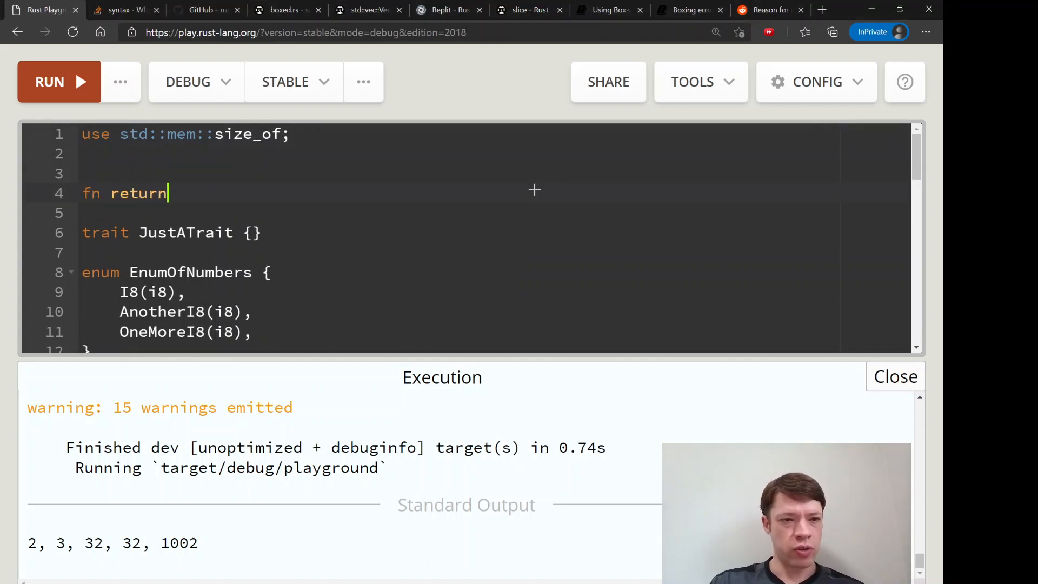
text(s_a_trait)
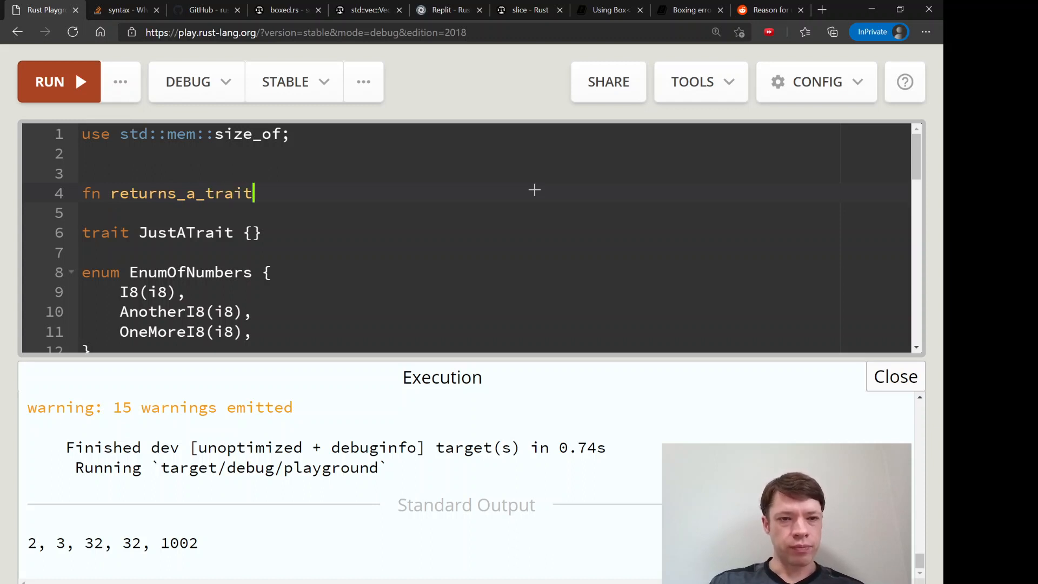
text(())
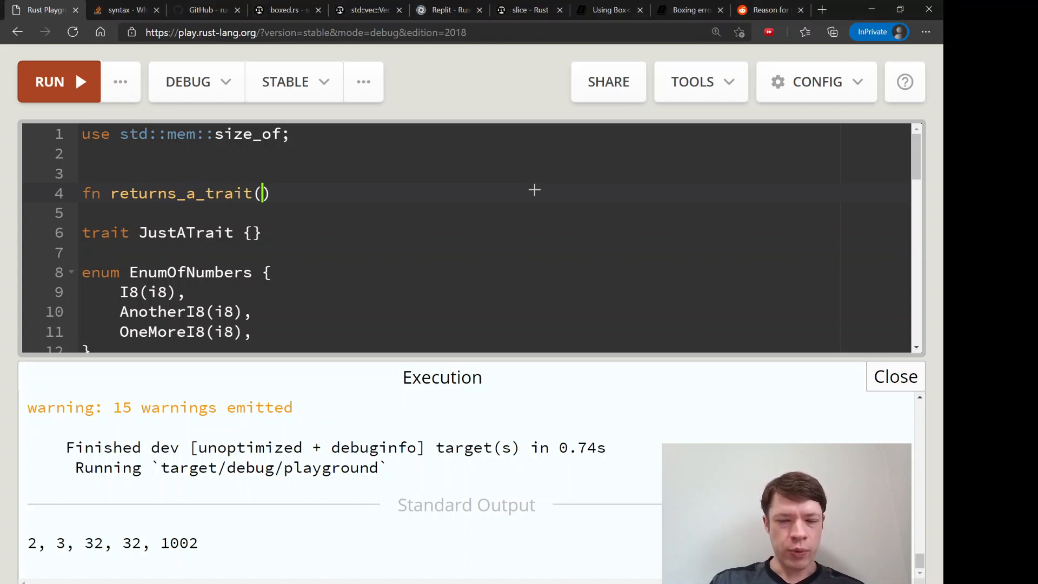
text() -> JustA)
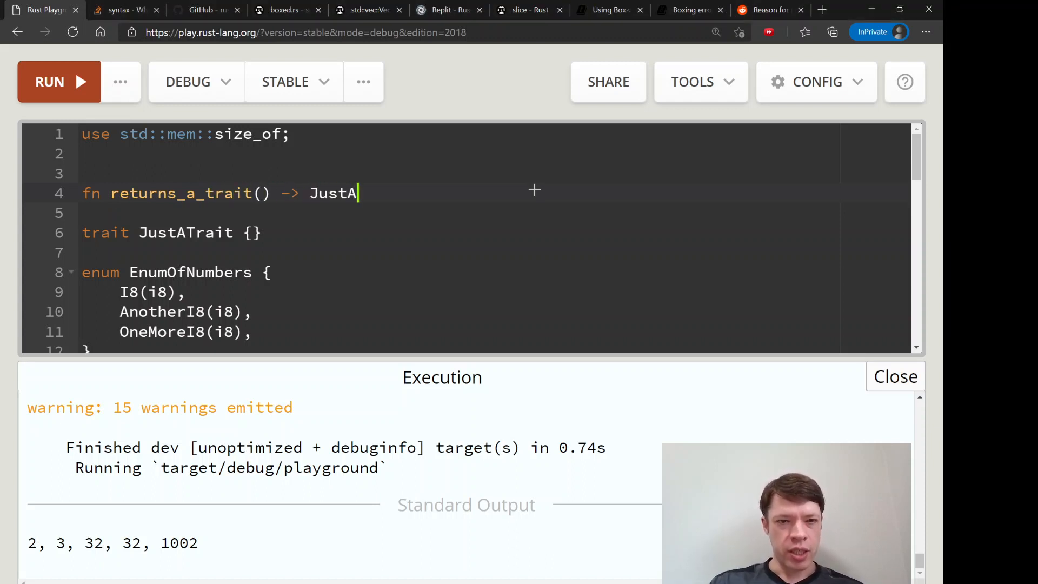
text(Trait {)
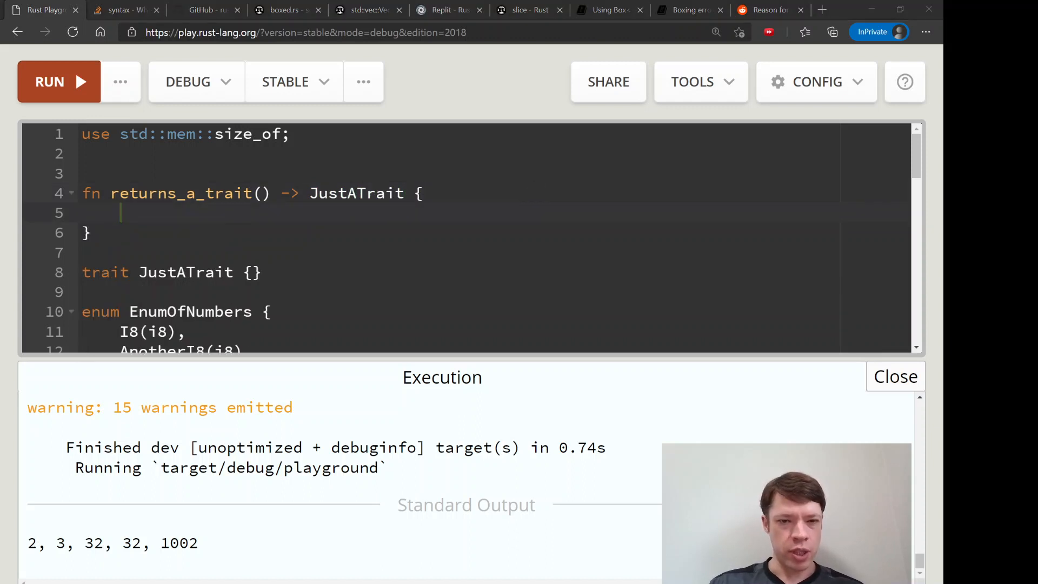
Step: Bind some_enum to EnumOfNumbers::I8(9), return some_enum, and run
text(let)
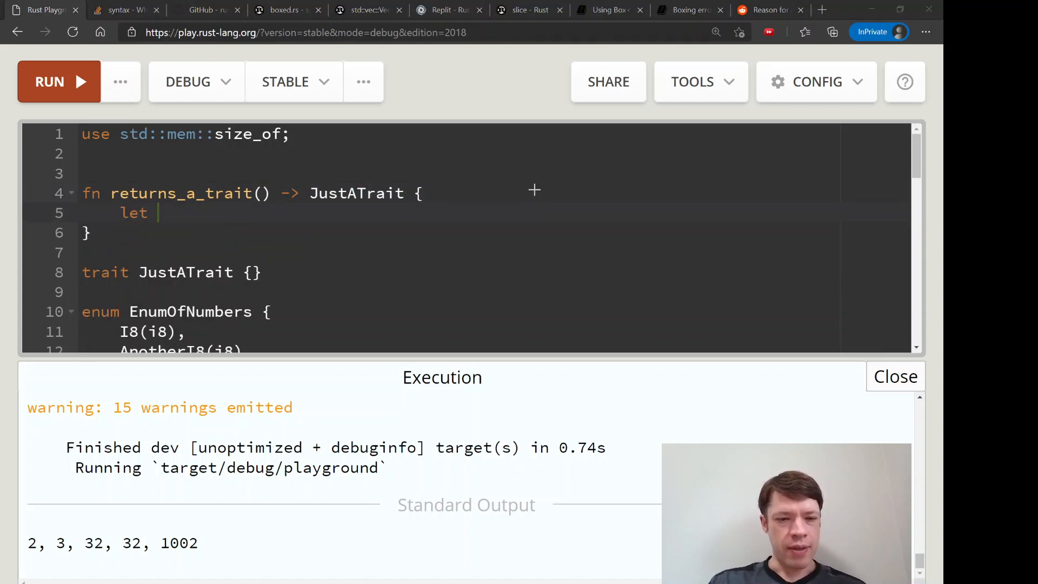
text(some_enum =)
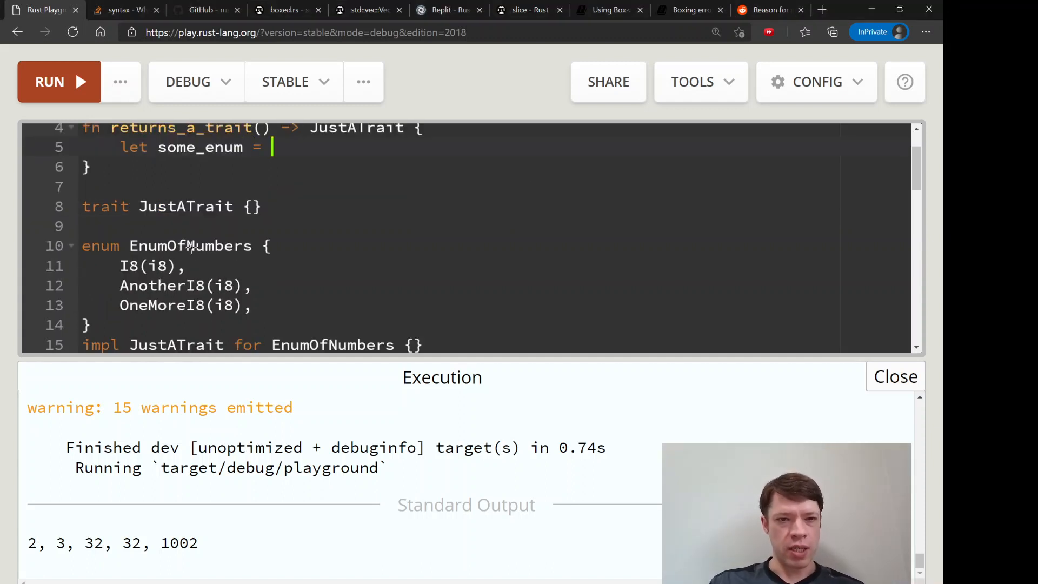
text(EnumOfNumber)
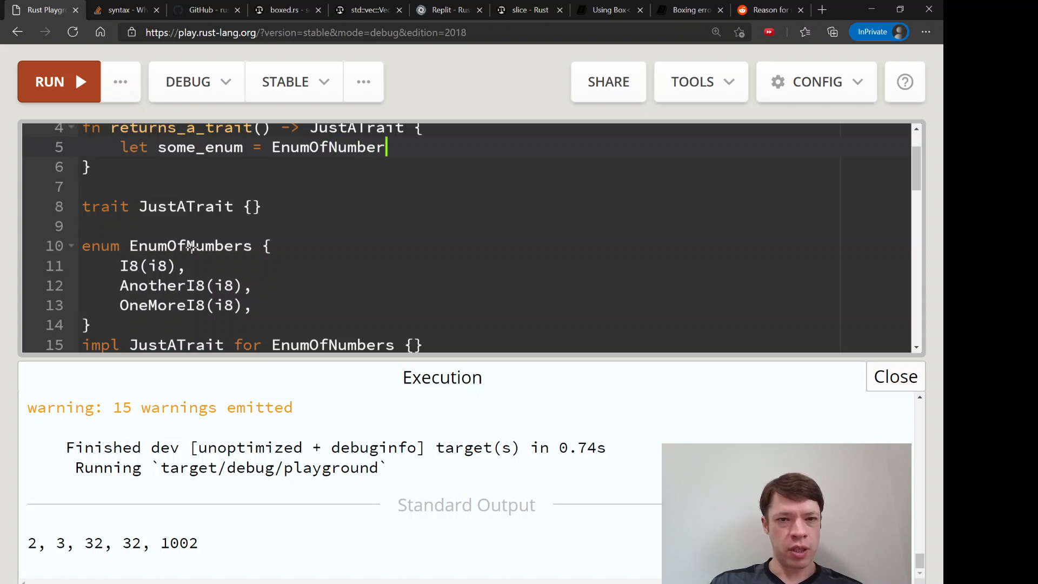
text(s::I)
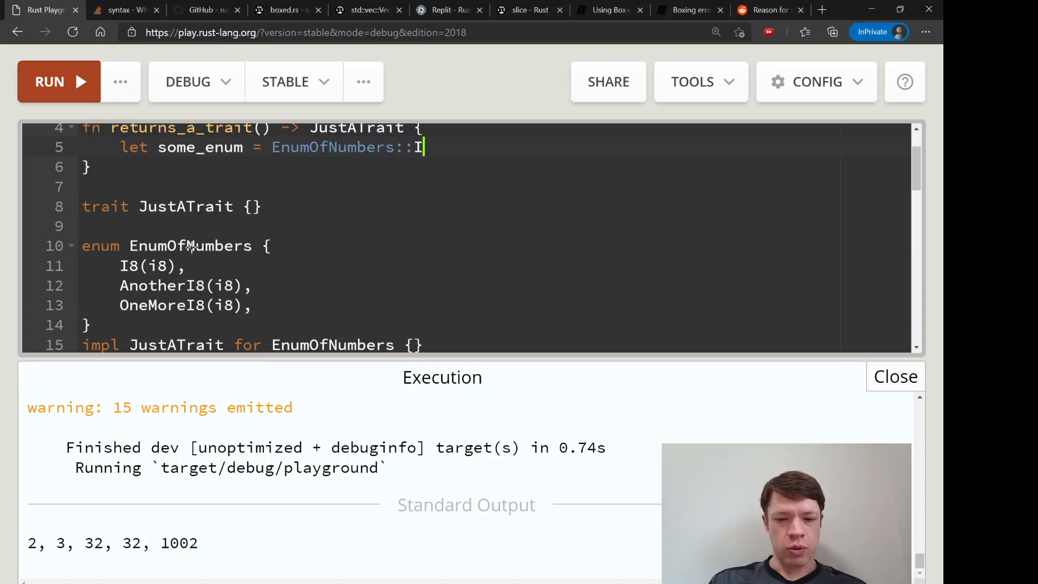
text(8)
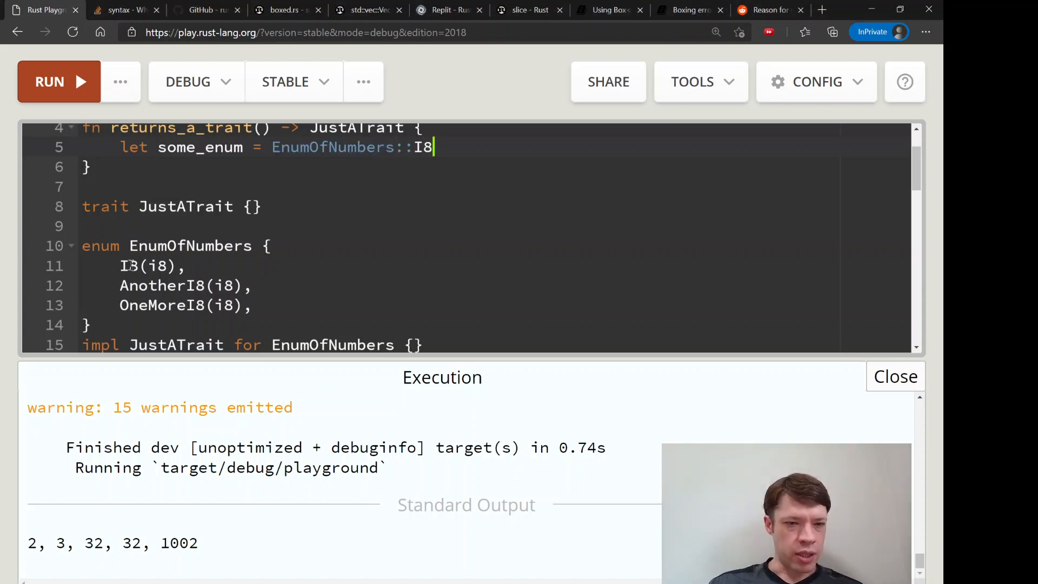
text((9);)
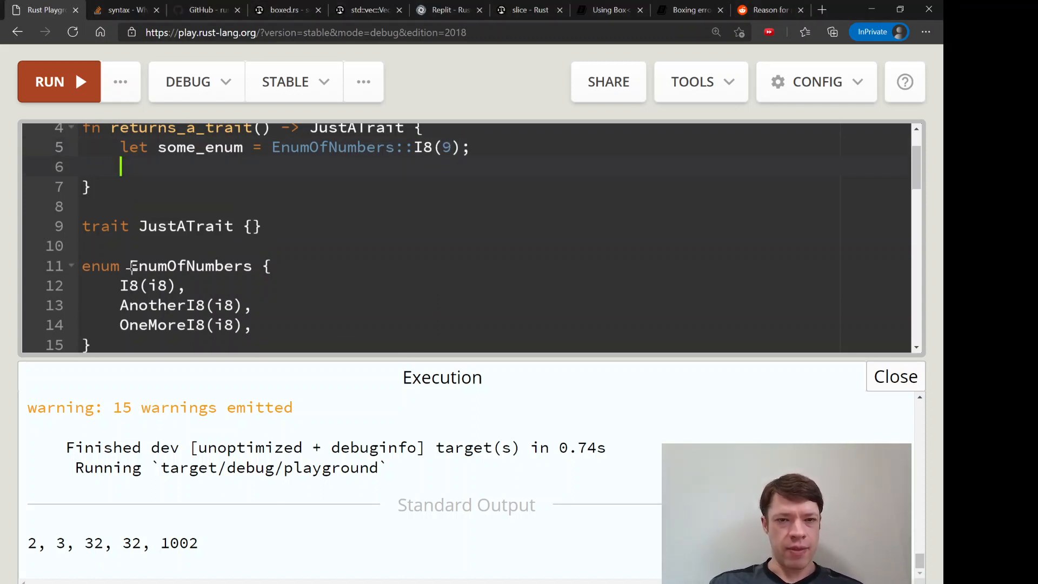
text(some_)
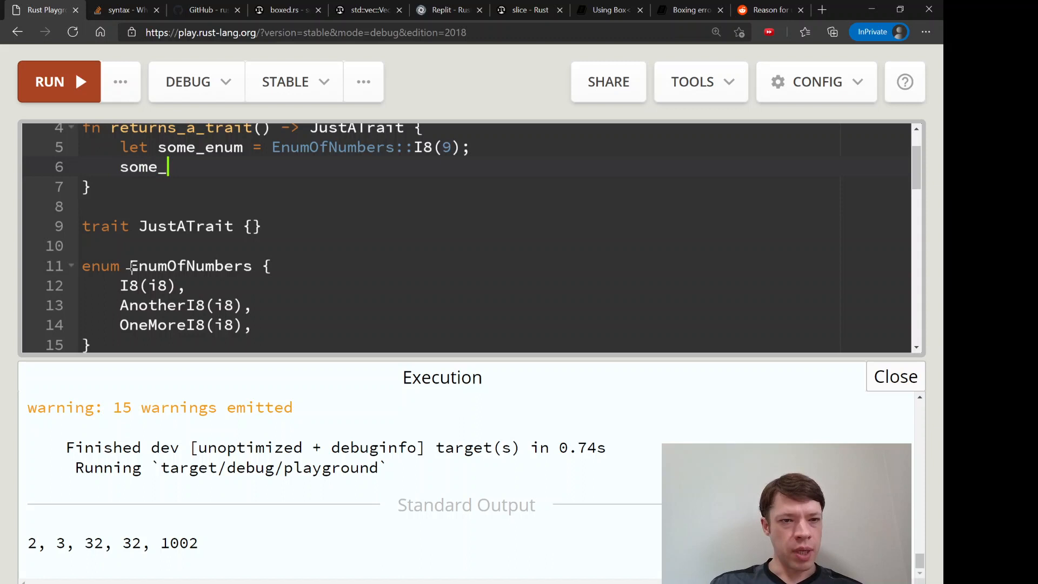
text(enum)
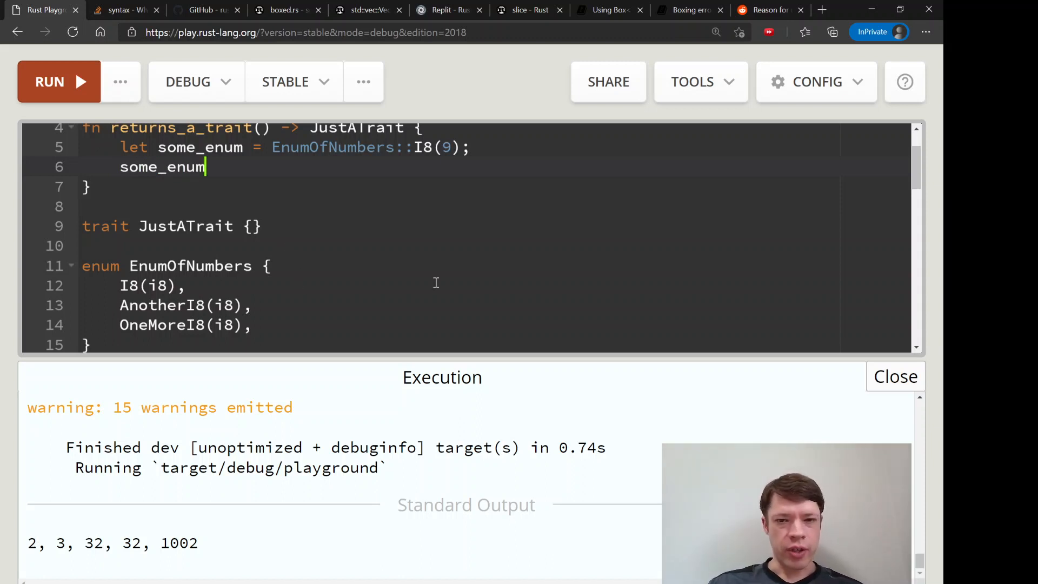
click(59, 81)
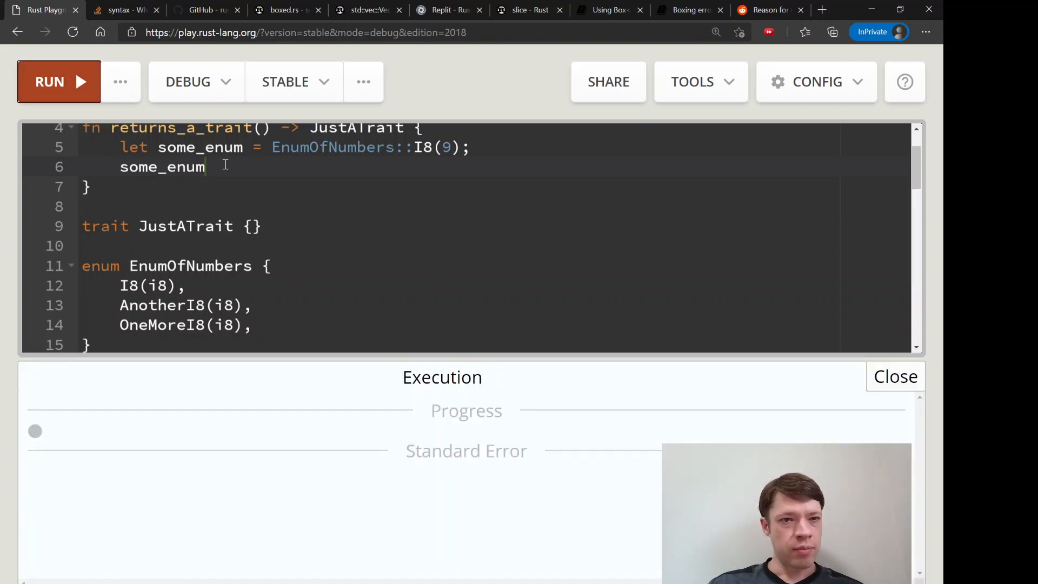
Step: Run again and get the warning that trait objects without explicit dyn are deprecated
click(58, 81)
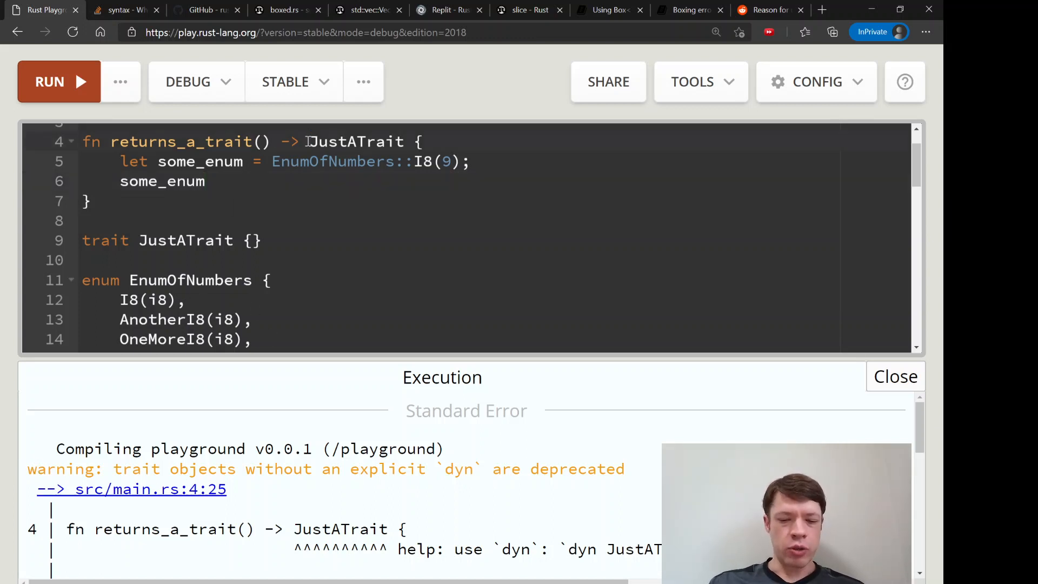
Step: Change the return type to dyn JustATrait and recompile, producing error E0746
text(dyn)
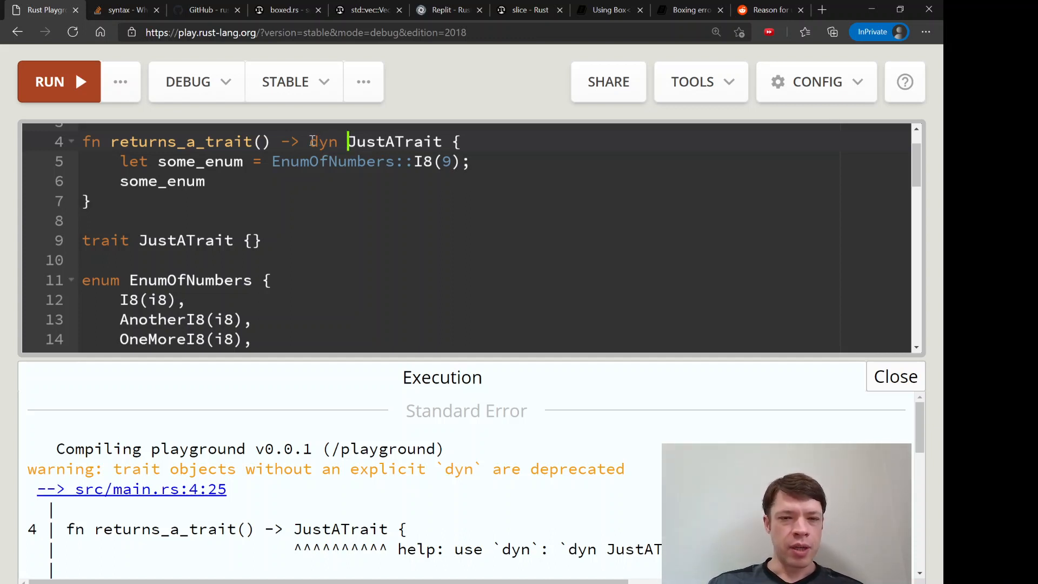
scroll(up, 3)
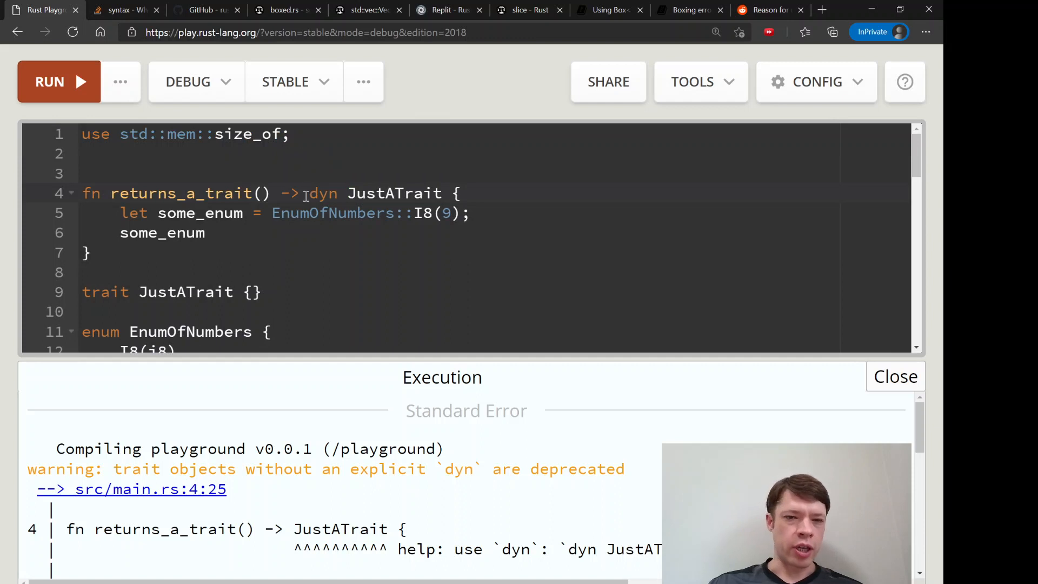
double_click(394, 194)
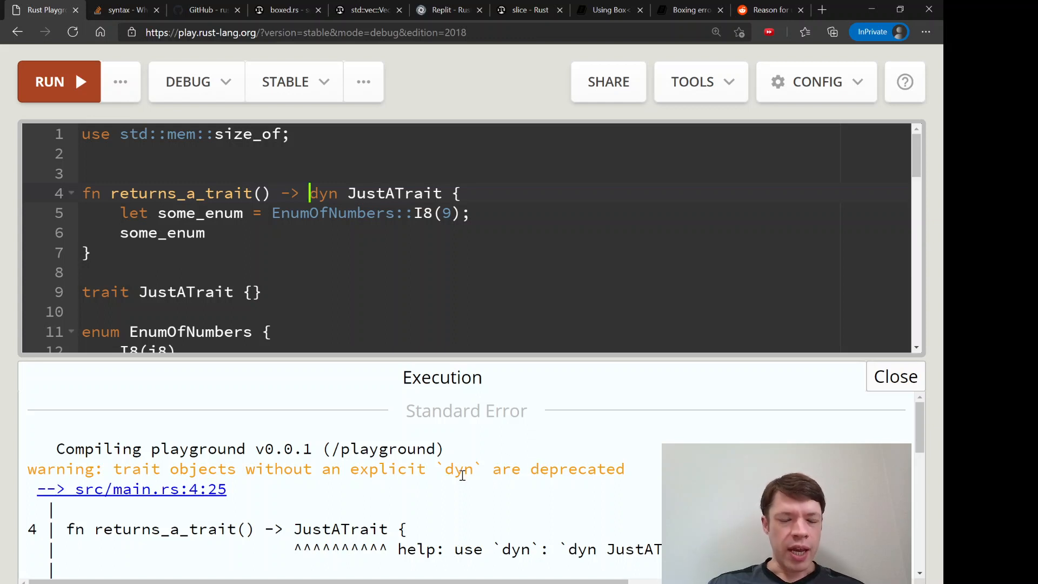
mouse_move(403, 233)
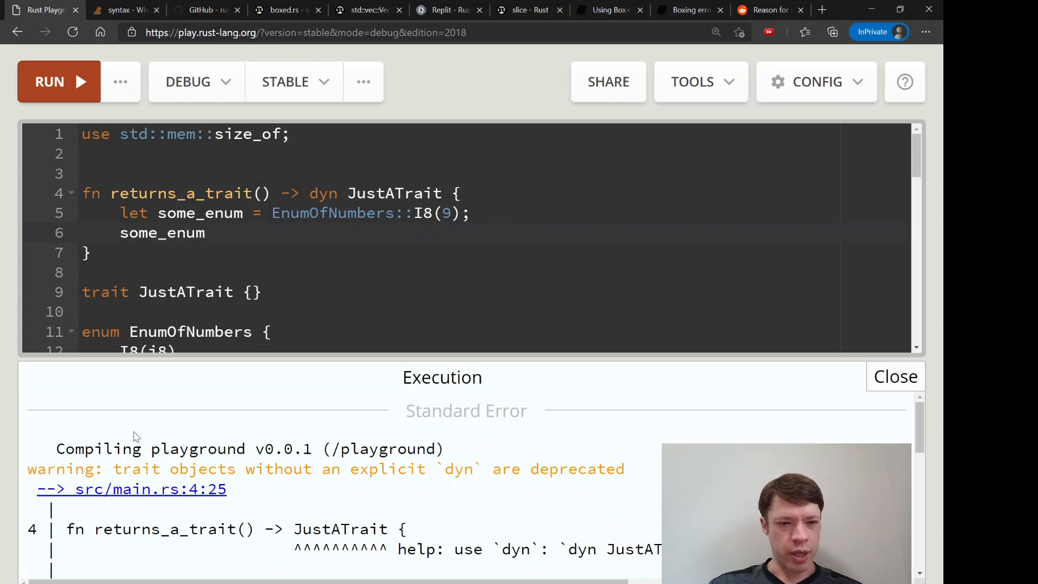
mouse_move(474, 488)
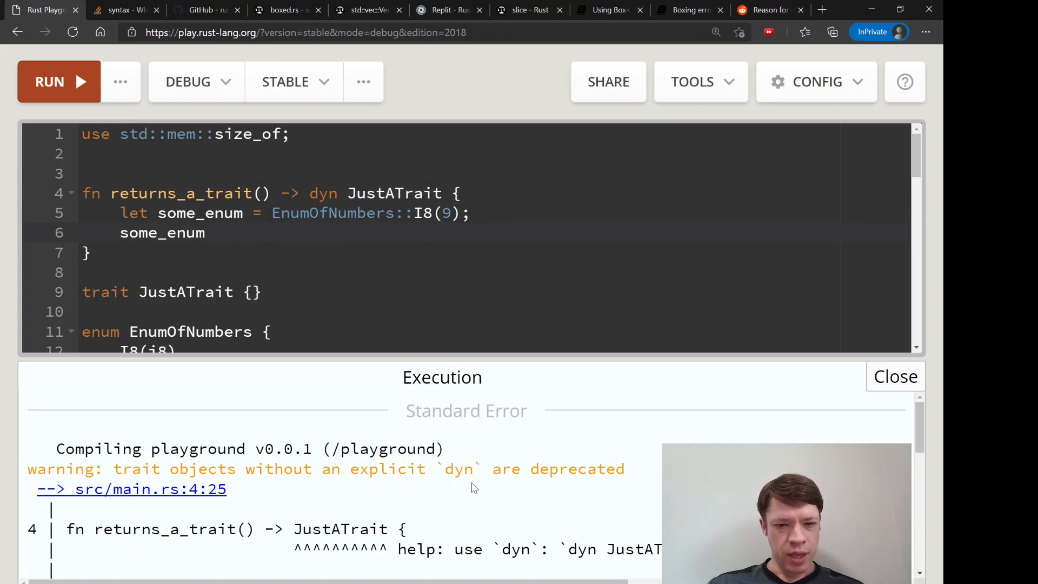
mouse_move(498, 467)
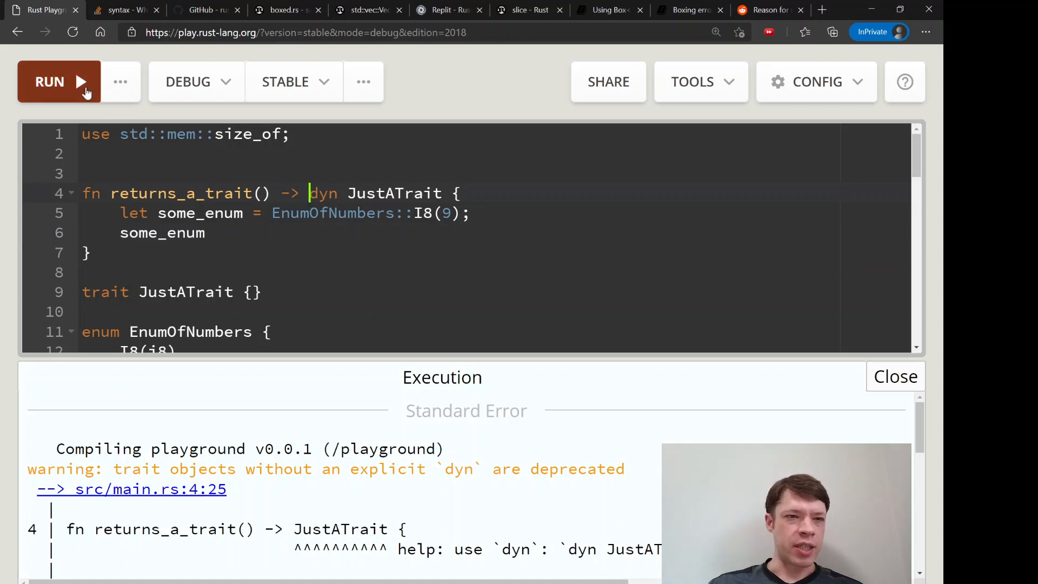
click(59, 81)
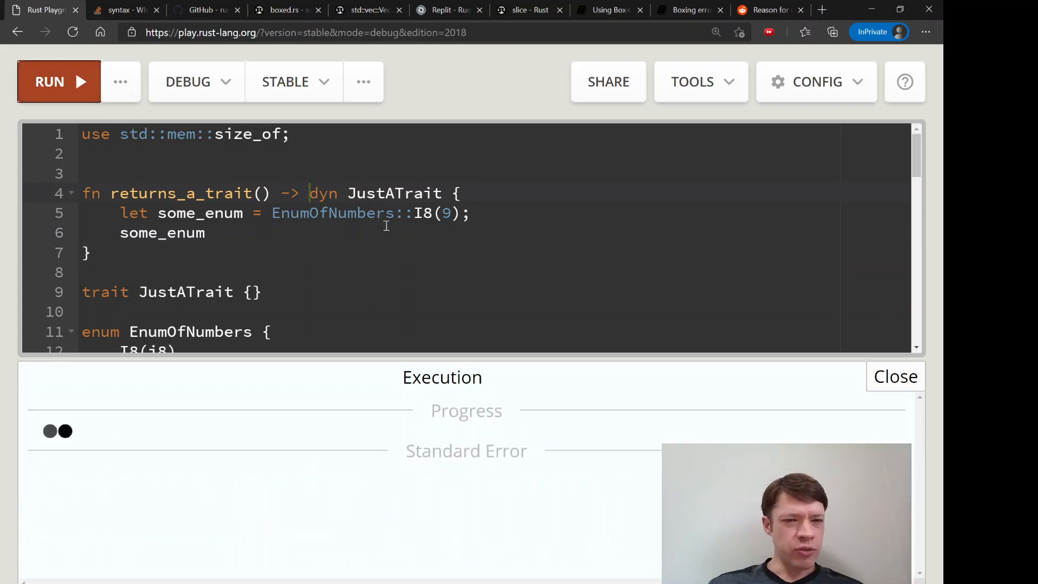
click(59, 81)
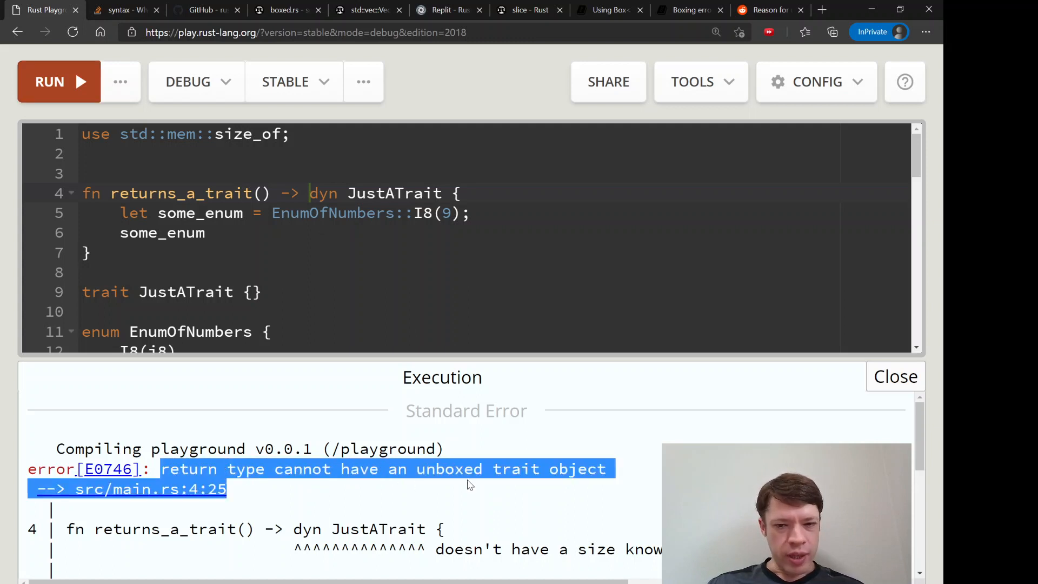
click(467, 484)
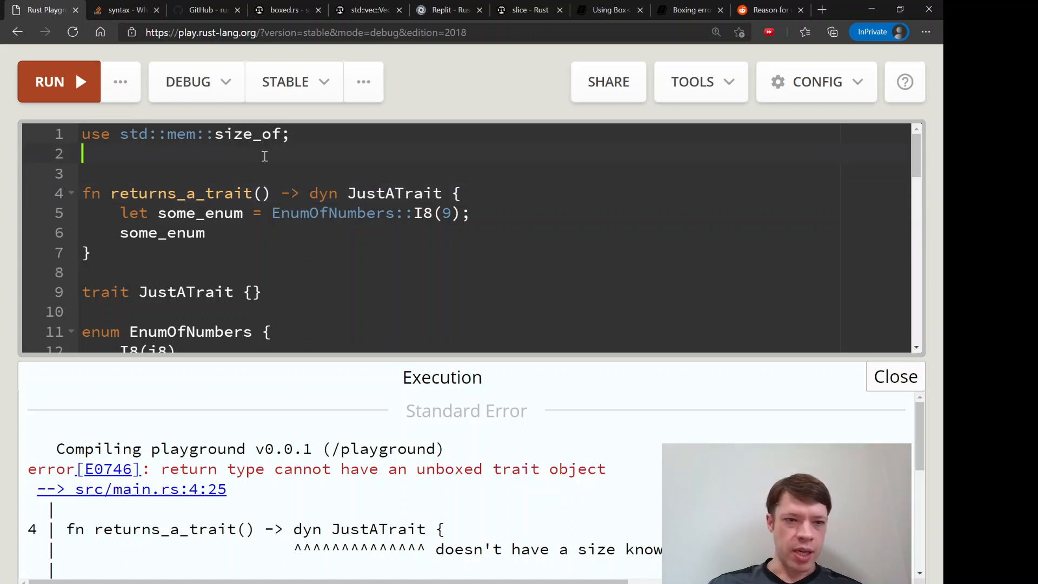
Step: Add the comment "trait object = pointer to a trait" and view the impl JustATrait suggestion
text(trait obj)
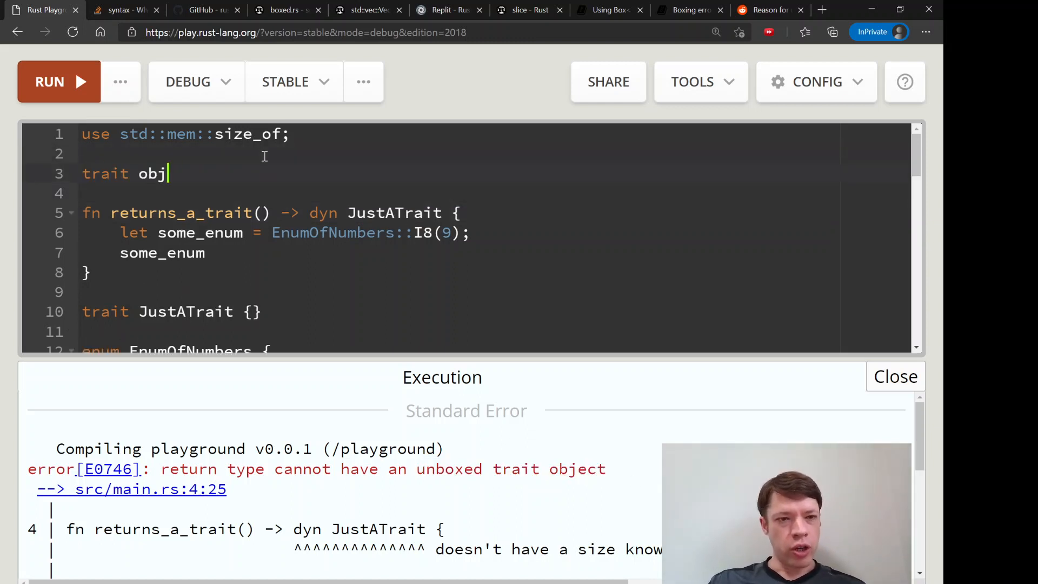
text(ect  =)
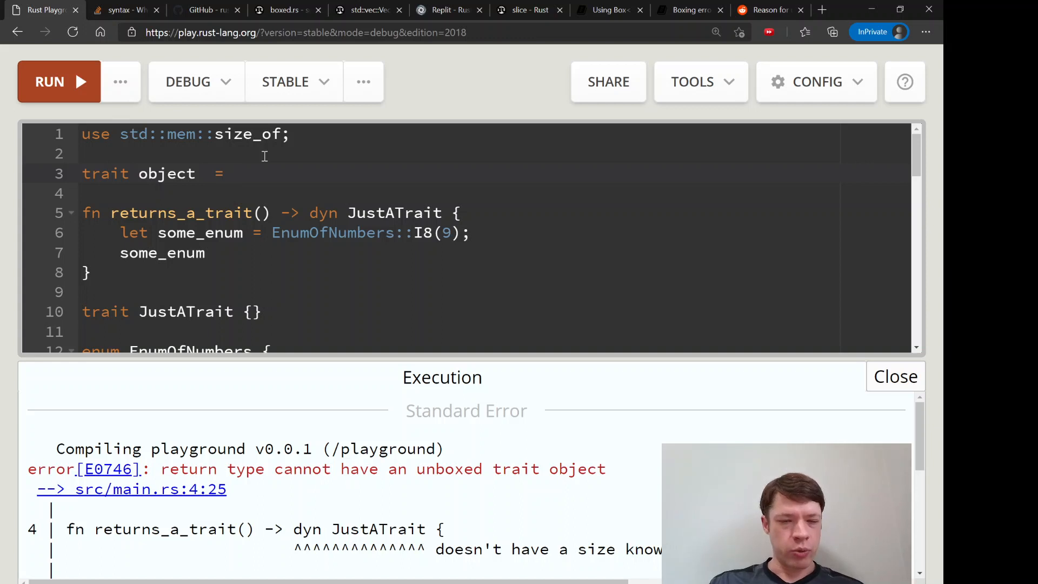
text(pointer to a tr)
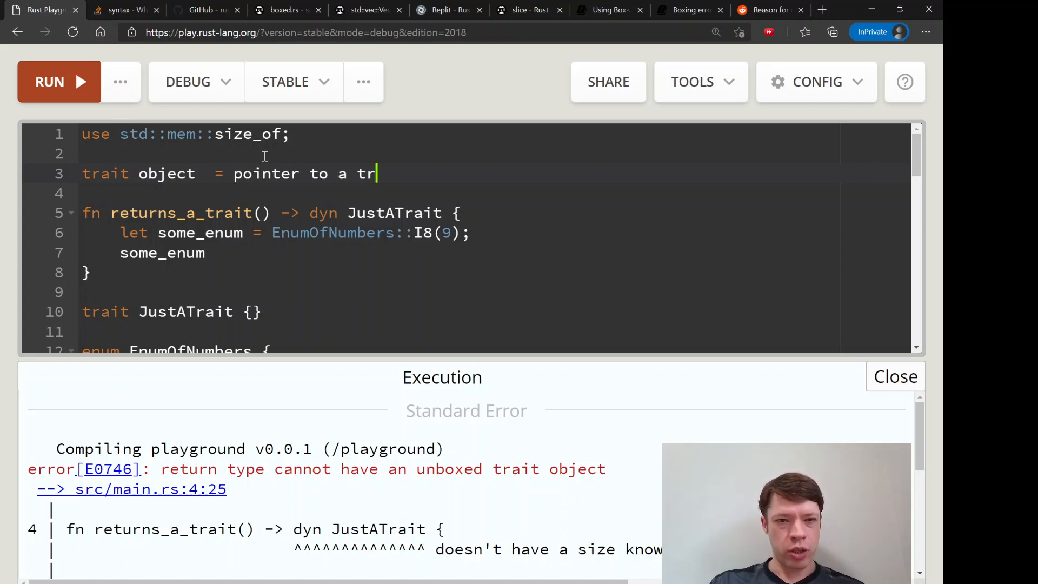
text(ait)
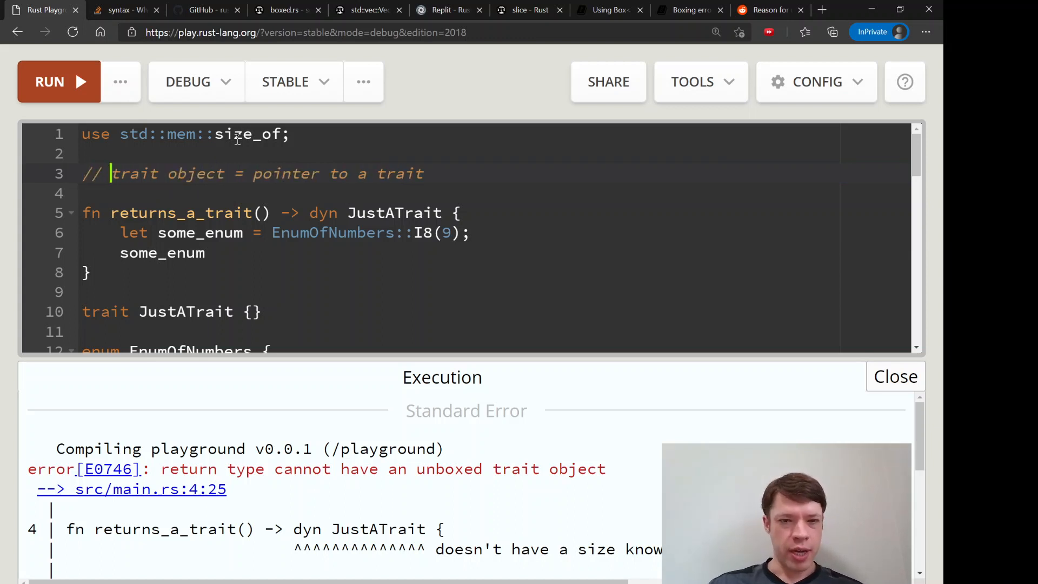
scroll(down, 3)
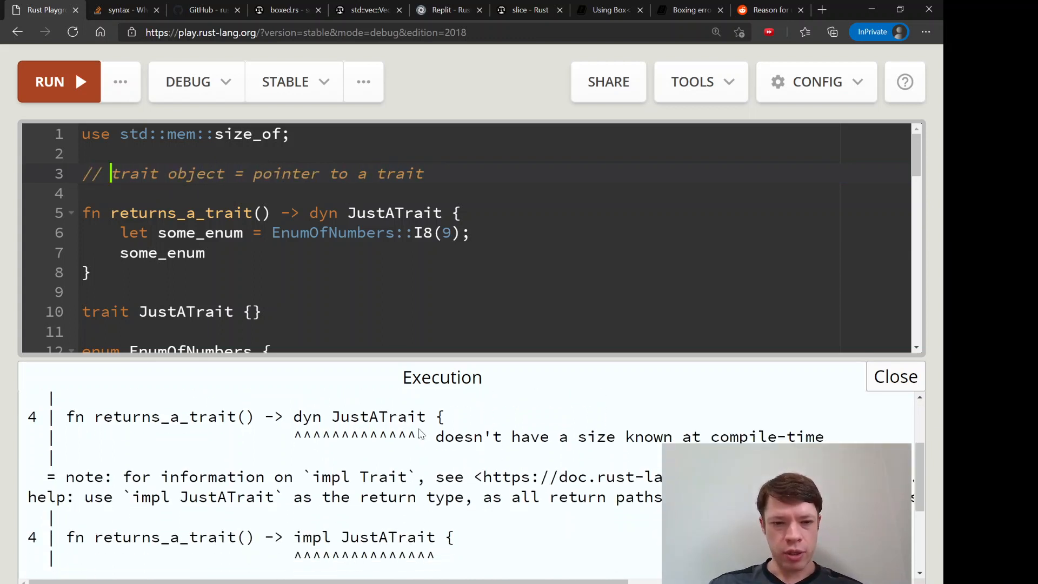
scroll(down, 3)
text(Box<)
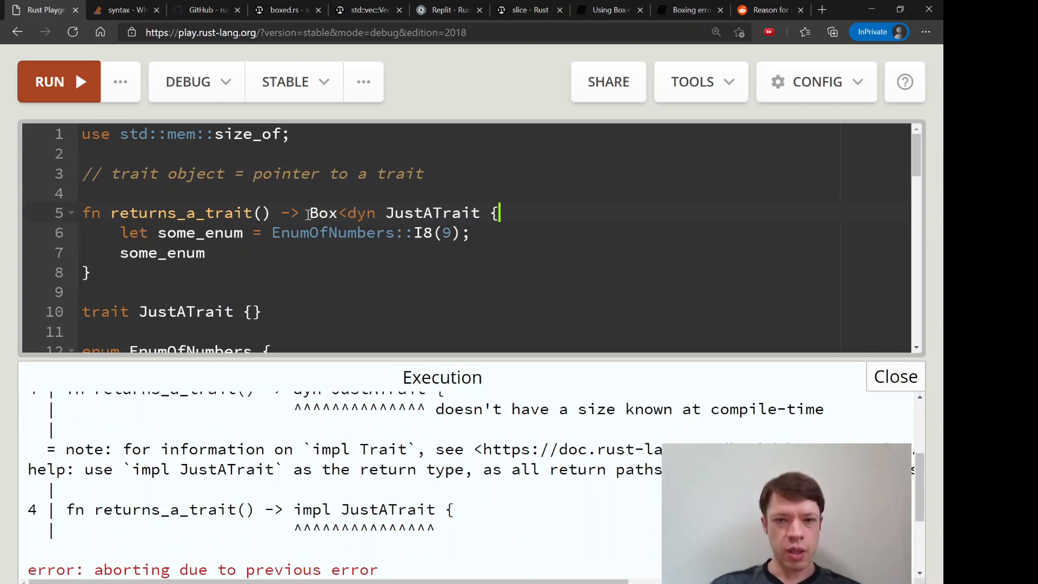
Step: Return Box<dyn JustATrait> and wrap some_enum in Box::new
text(>)
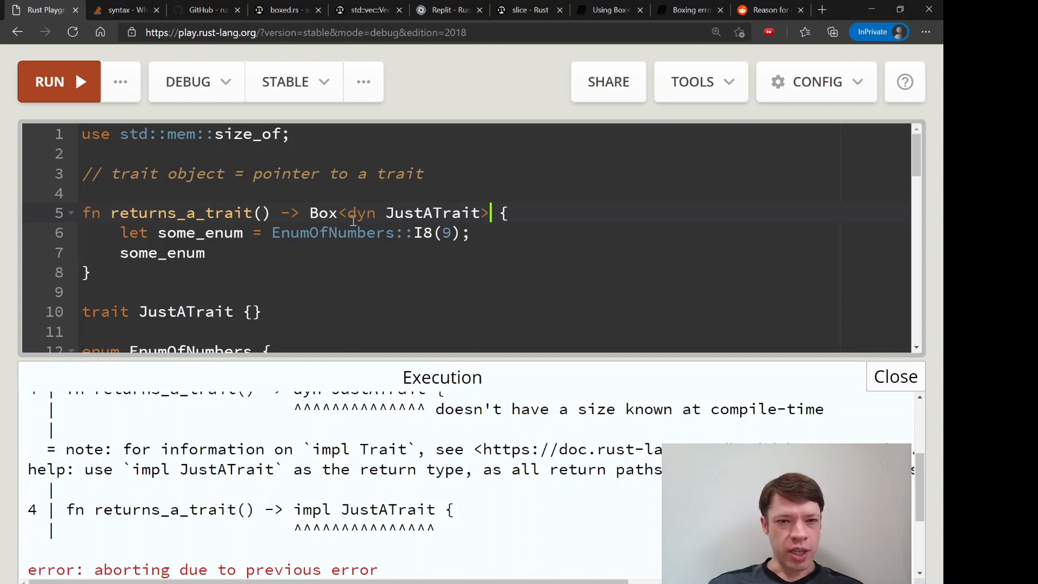
click(208, 253)
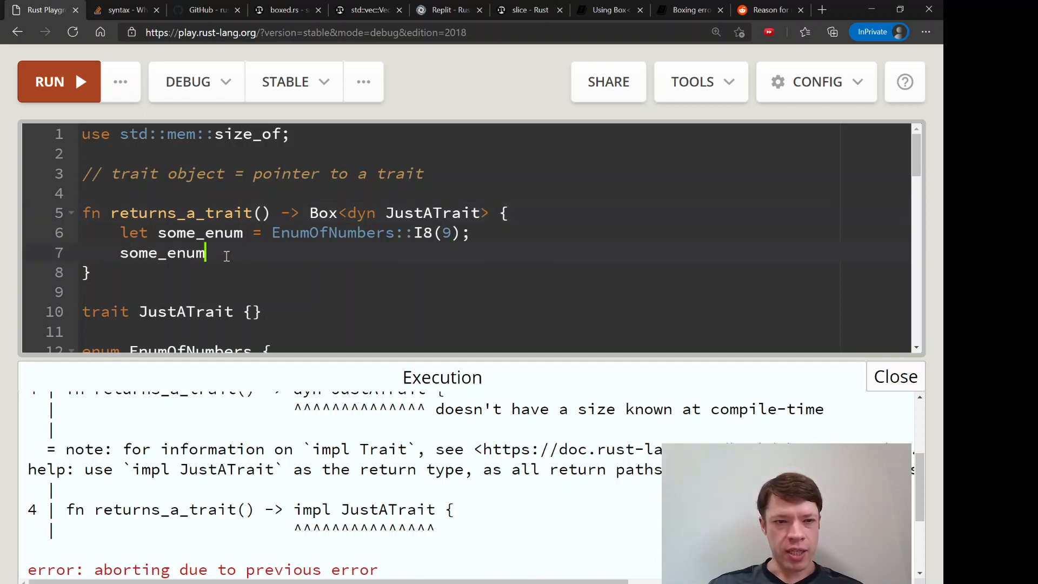
text(Box::new()
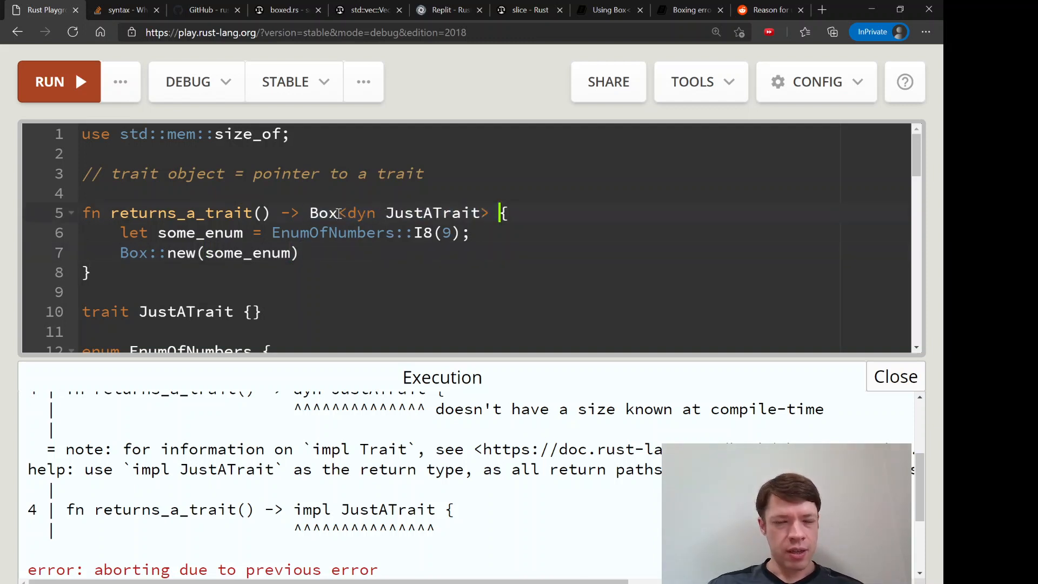
double_click(433, 213)
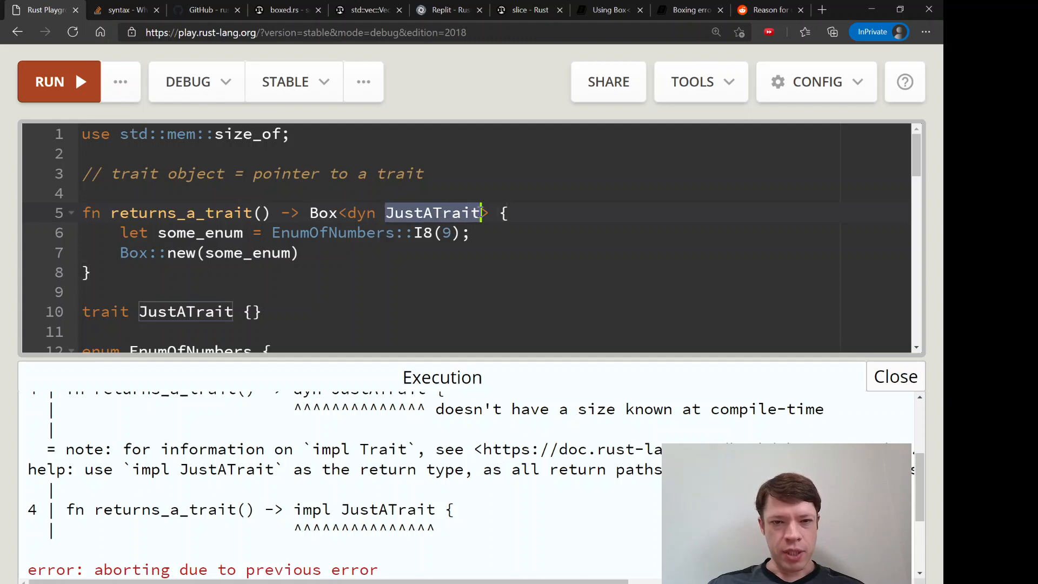
scroll(down, 3)
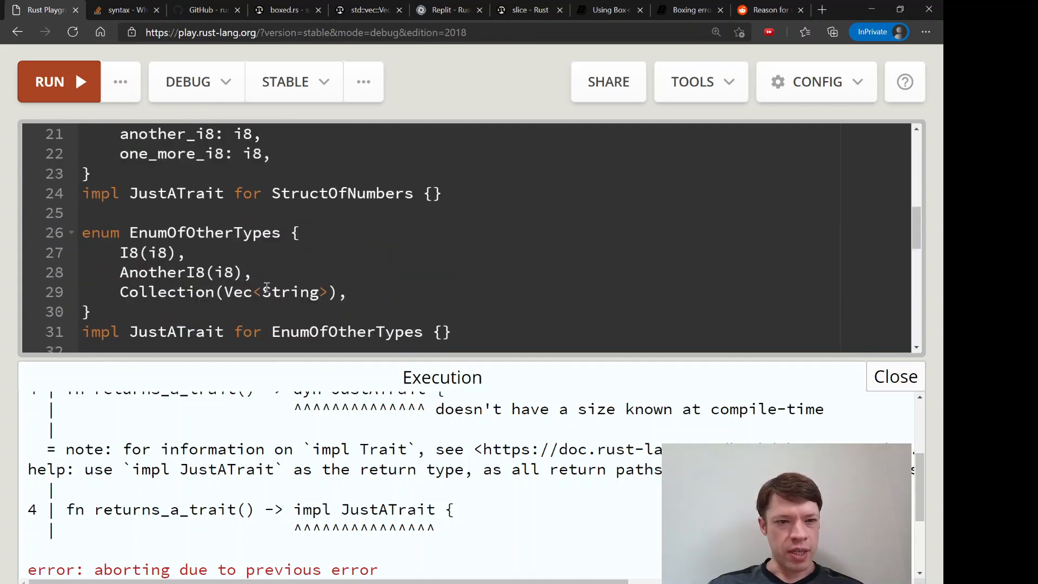
scroll(down, 3)
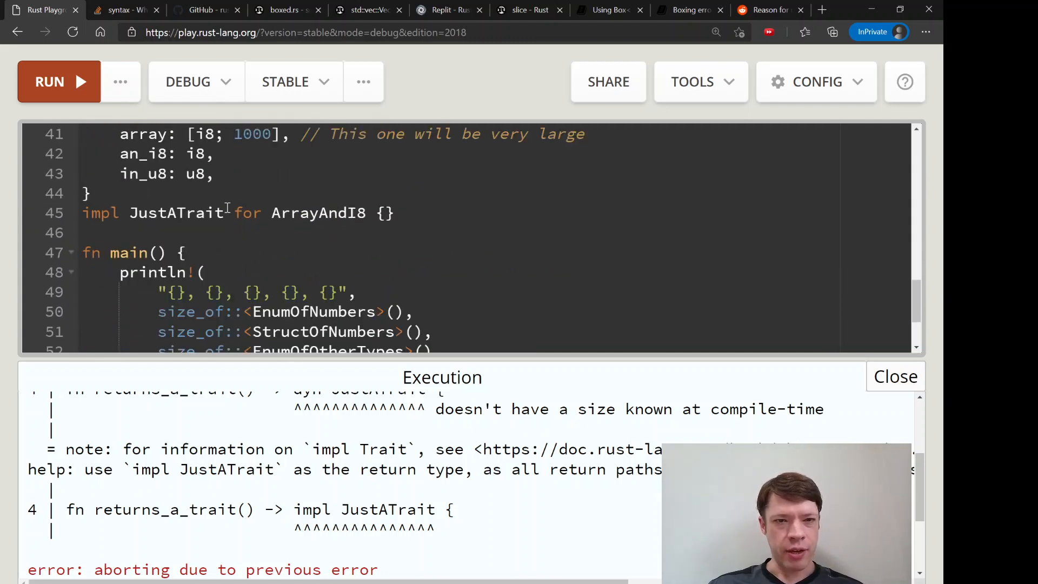
scroll(up, 3)
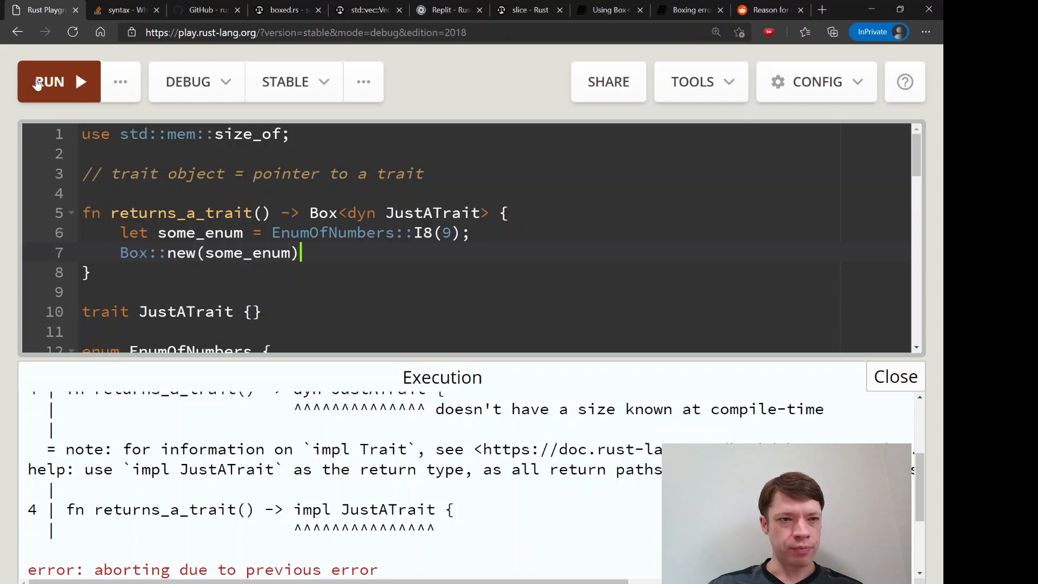
Step: Run the Box<dyn JustATrait> version, confirming output 2, 3, 32, 32, 1002, then add a blank line above the function
click(59, 81)
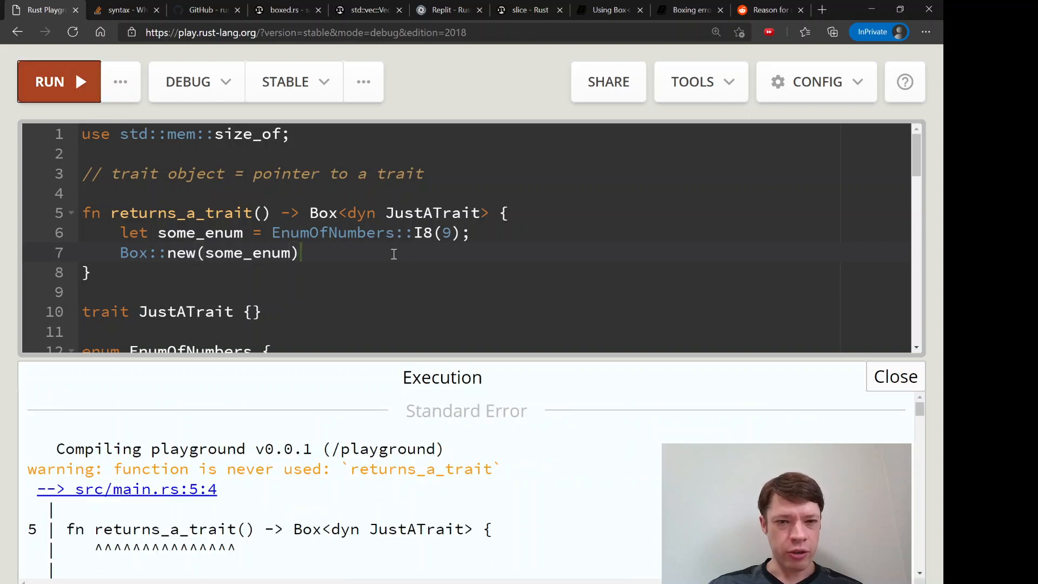
scroll(down, 3)
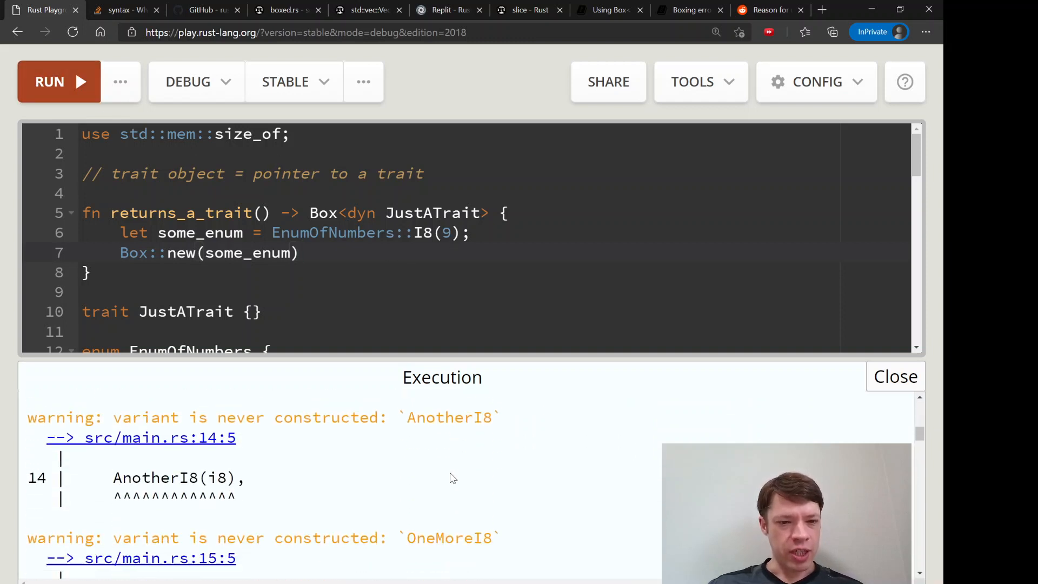
scroll(up, 3)
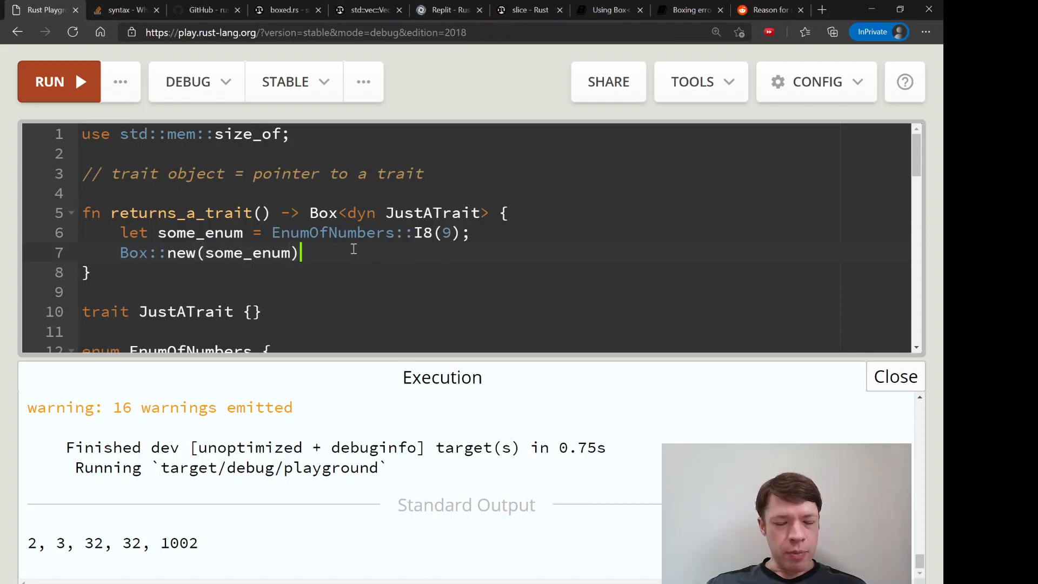
mouse_move(394, 253)
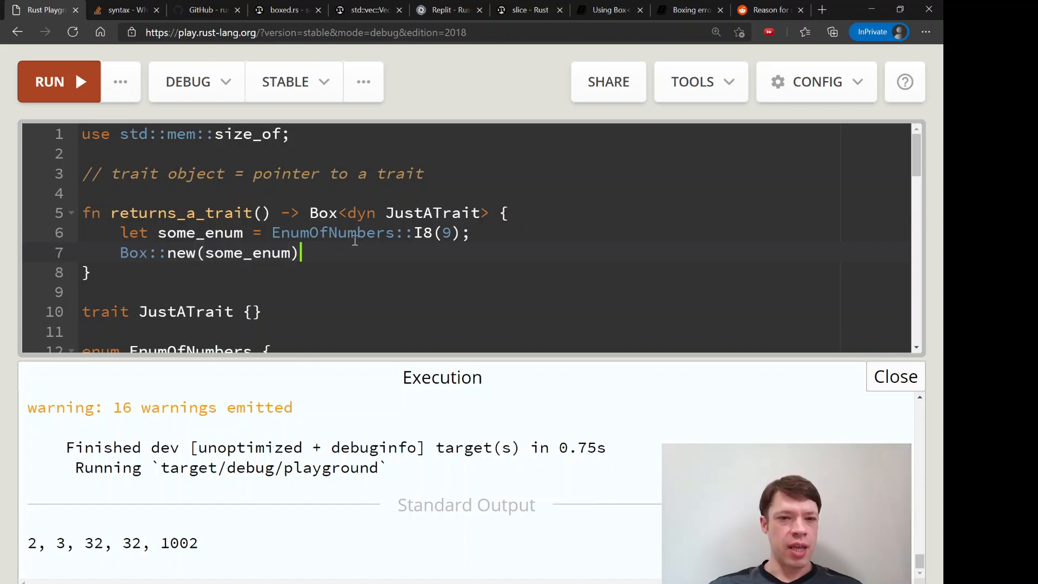
key(enter)
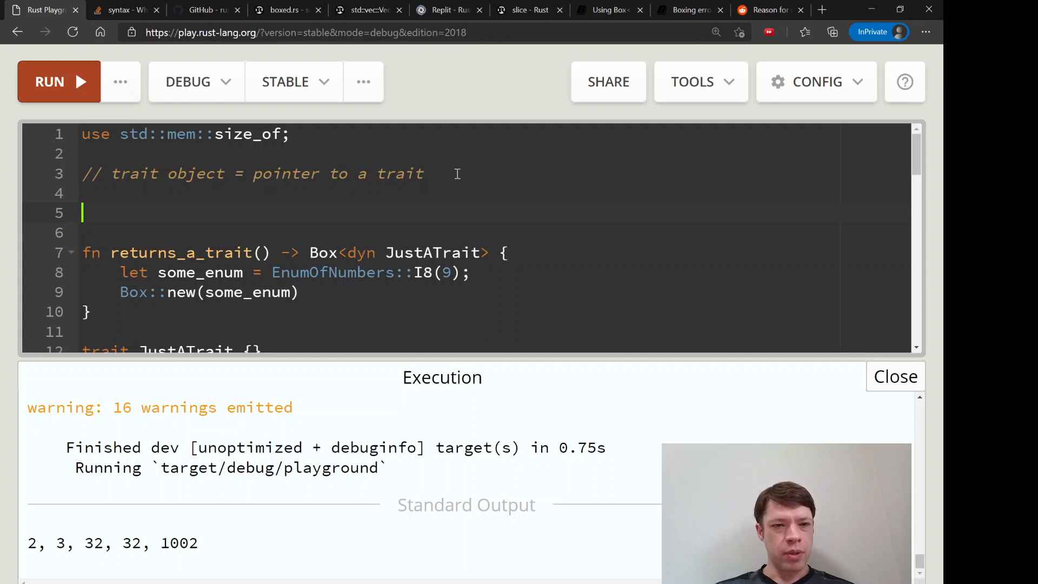
Step: Jot 'dynamic' and 'stati' scratch notes, then delete them along with the blank lines above returns_a_trait
text(dynamic)
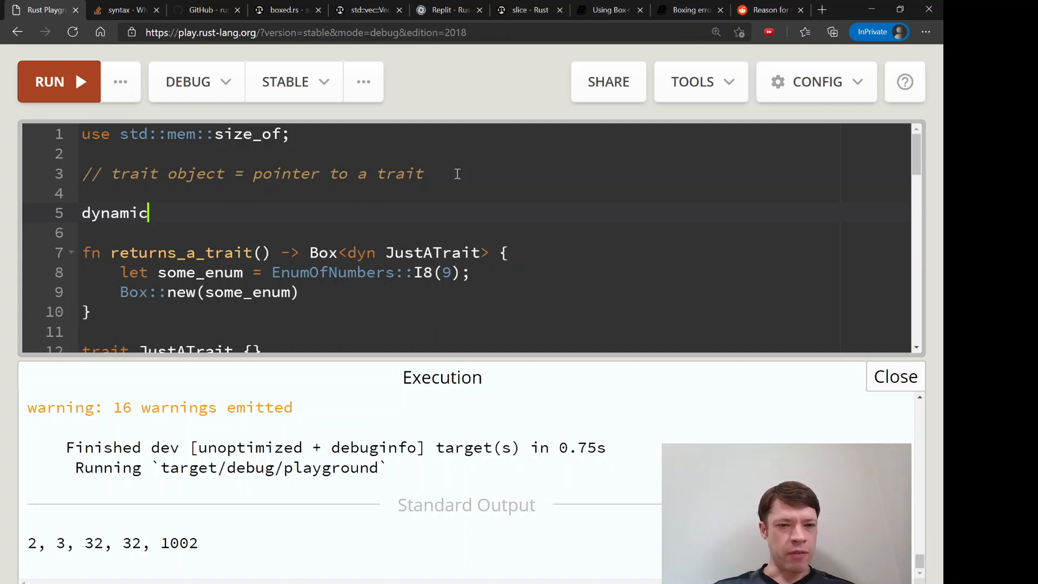
text(stati)
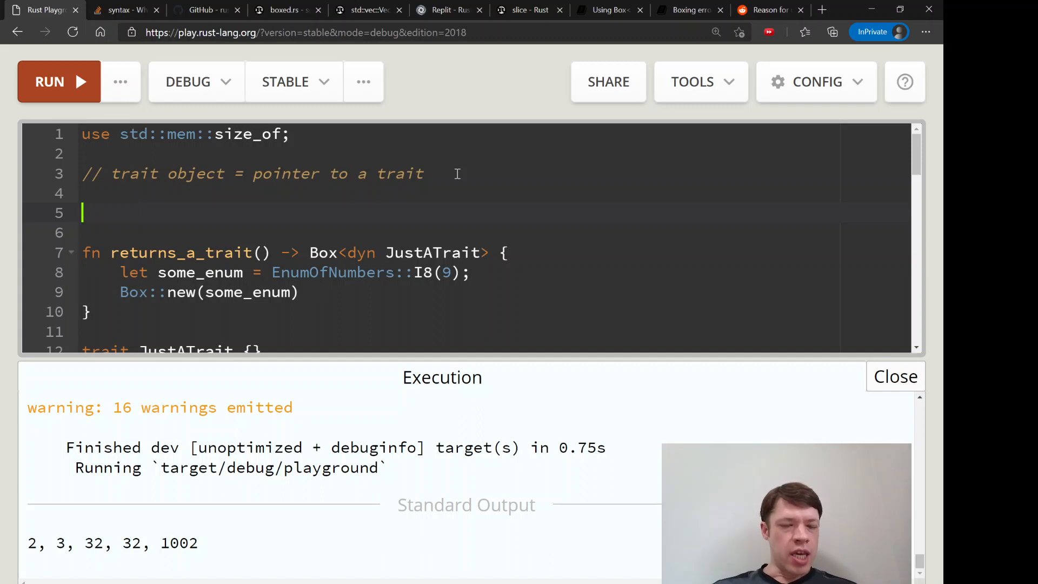
key(Backspace)
text(impl)
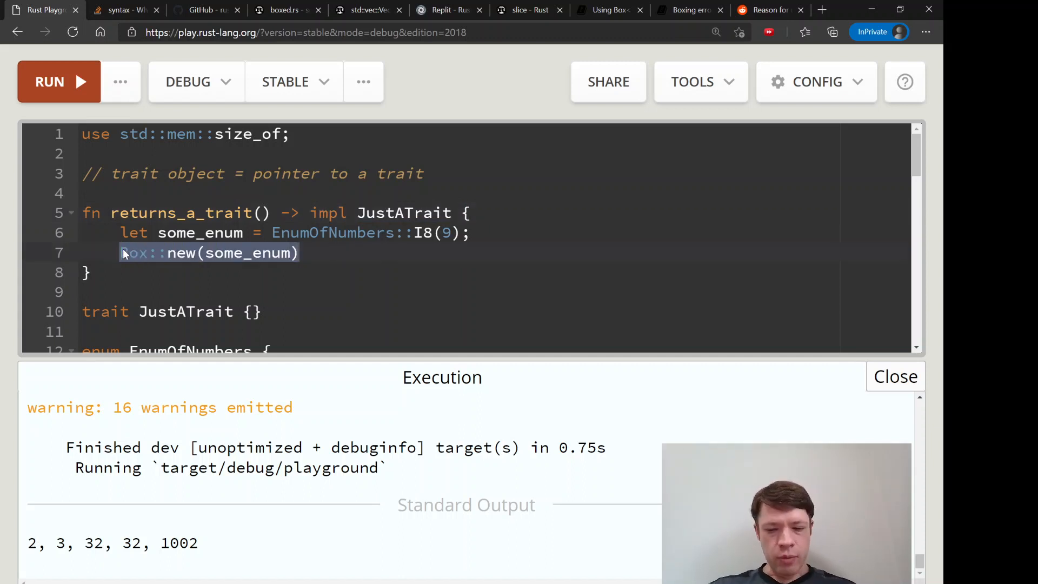
Step: Return some_enum directly and run the impl JustATrait version, getting only unused-code warnings
text(some_)
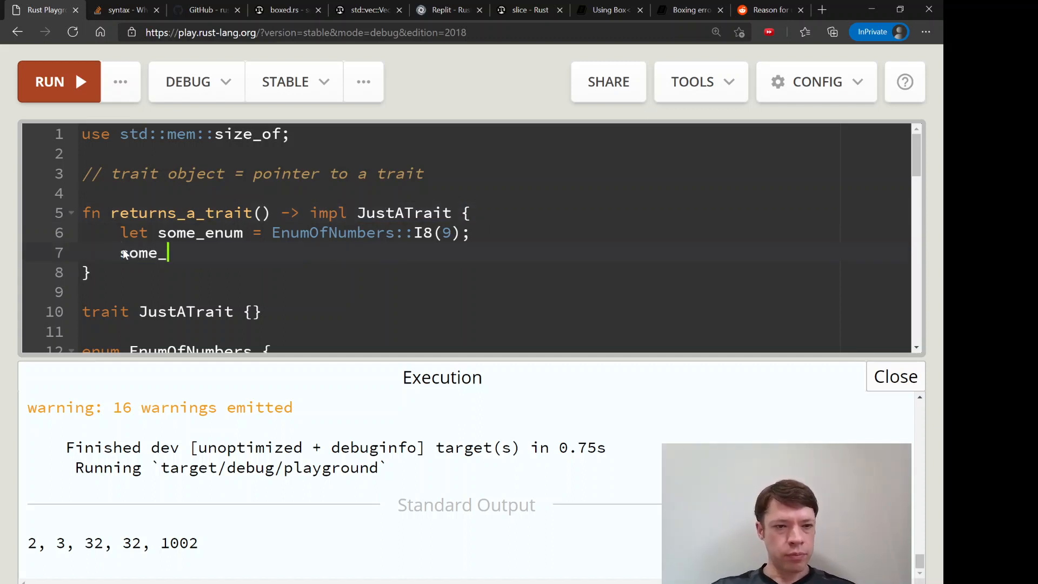
click(59, 81)
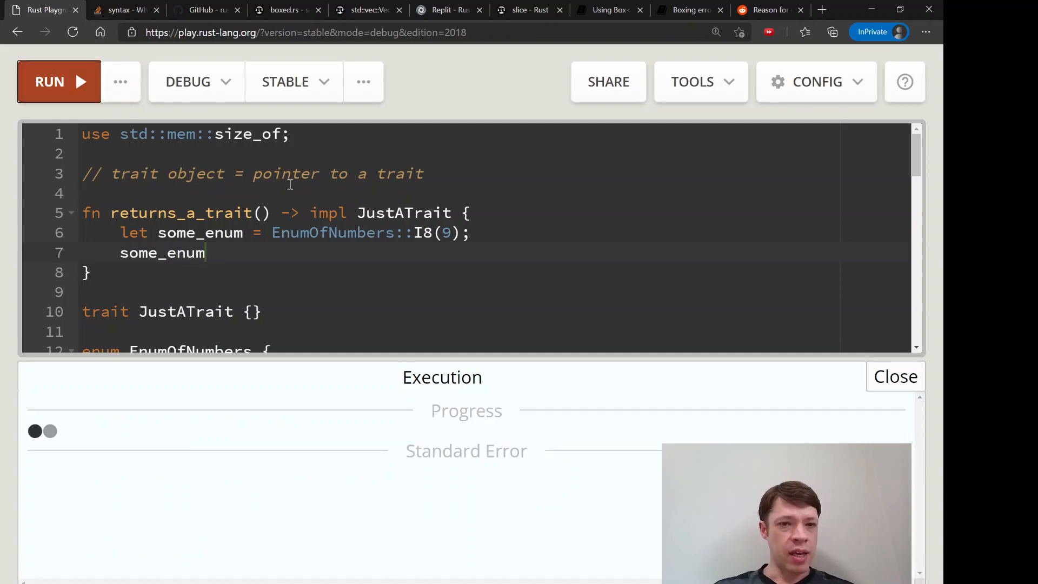
click(59, 81)
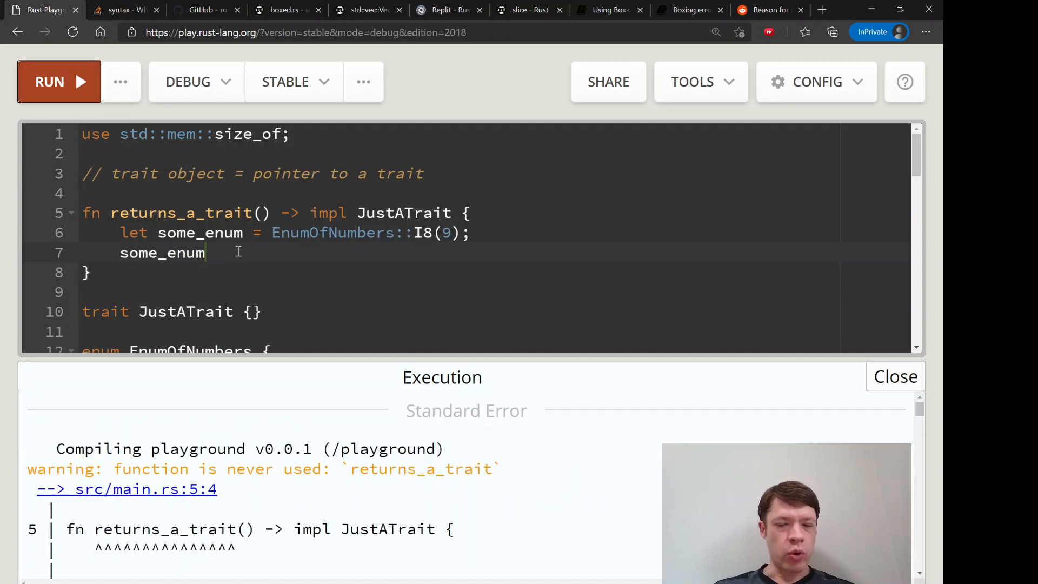
scroll(down, 3)
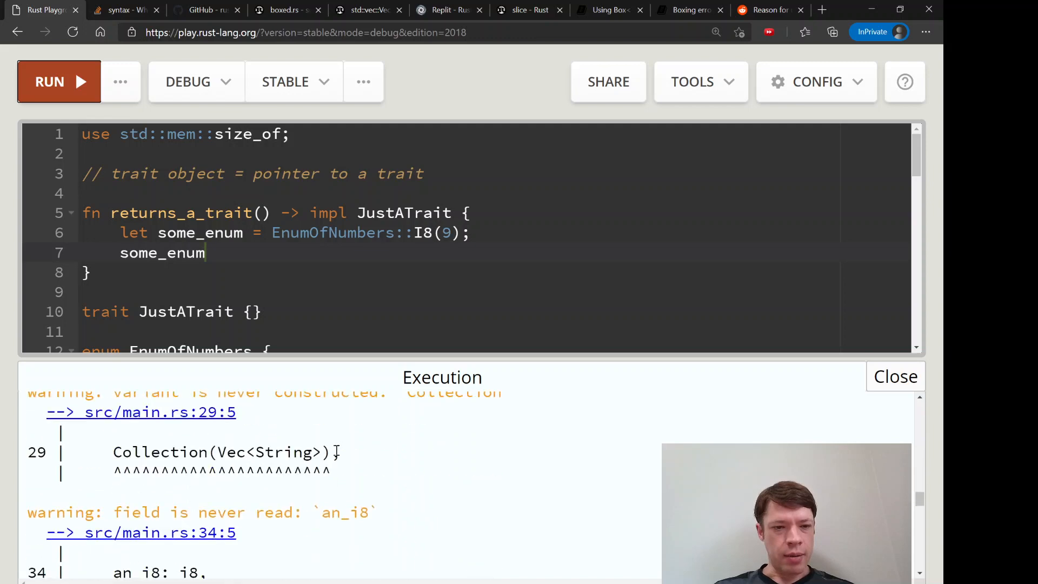
scroll(down, 3)
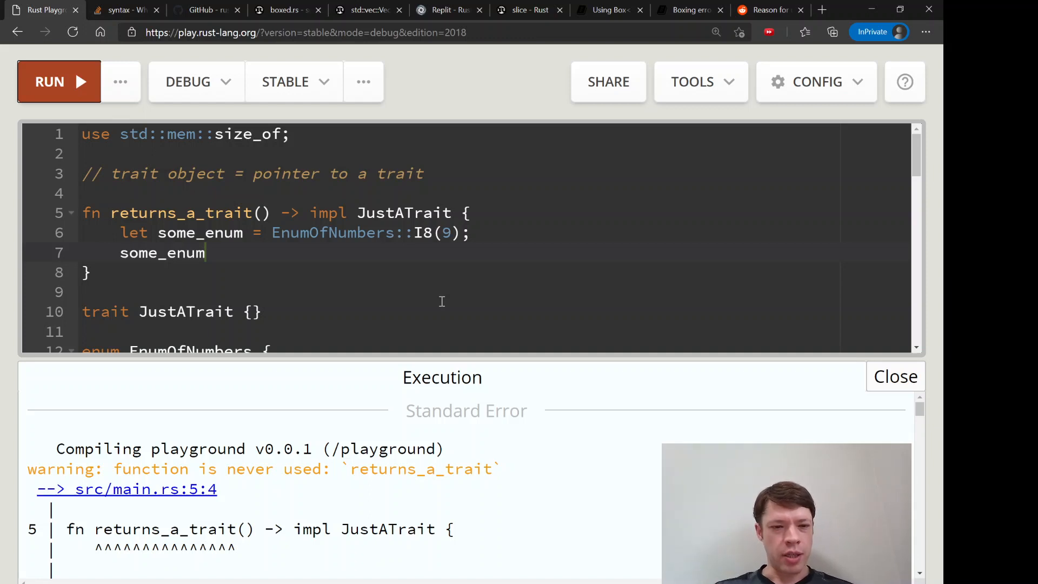
mouse_move(338, 207)
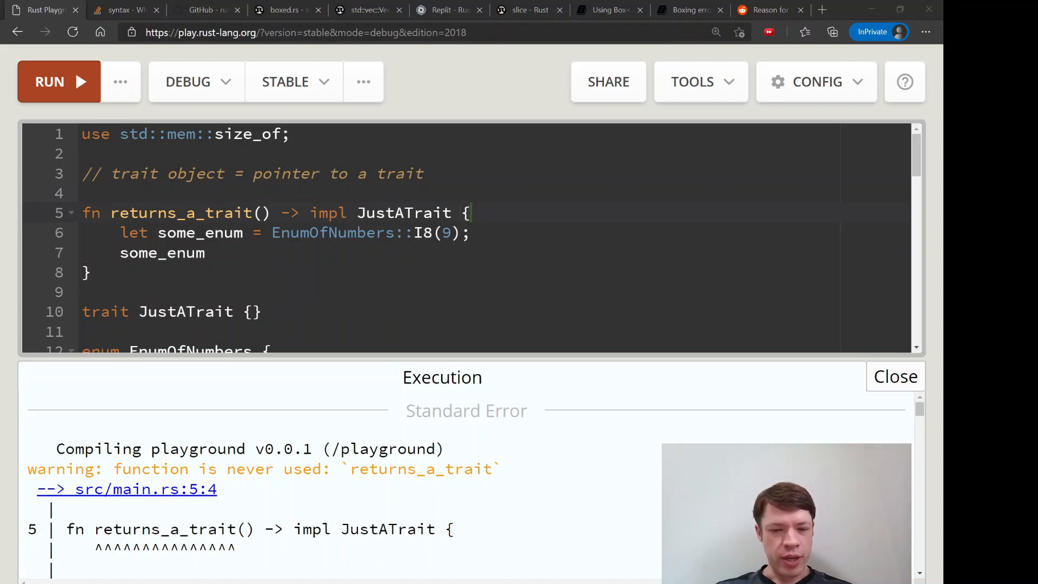
click(472, 233)
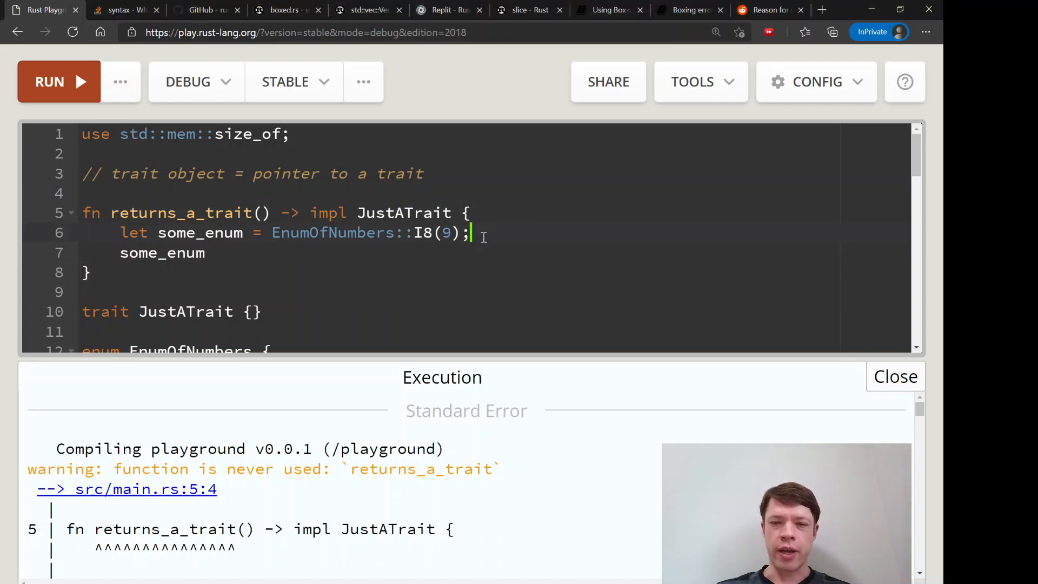